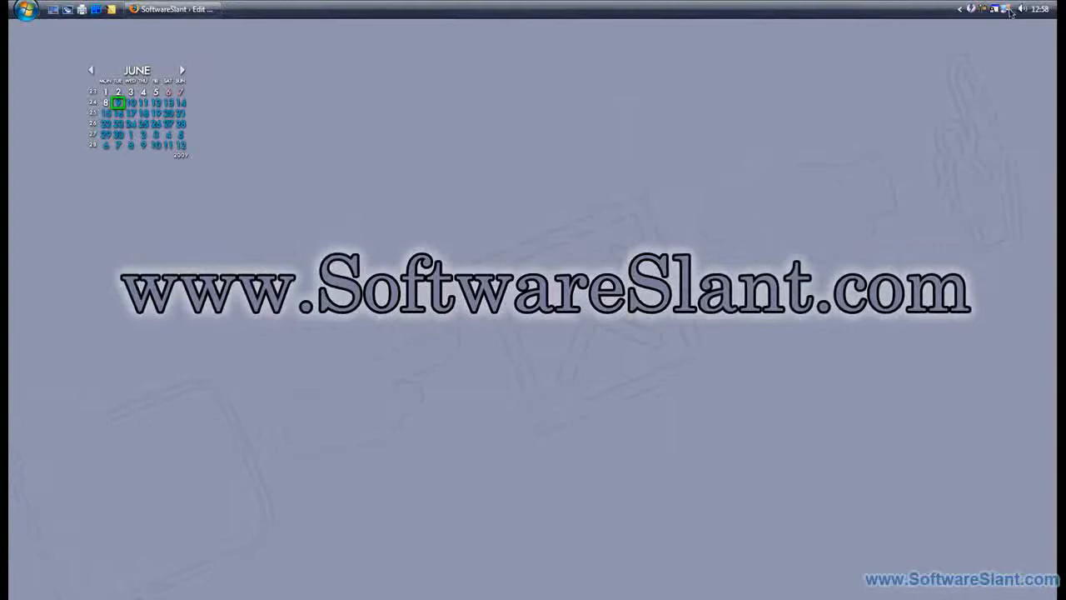
Step: Bring up Display Settings from the tray menu with Identify monitors turned on
click(1009, 7)
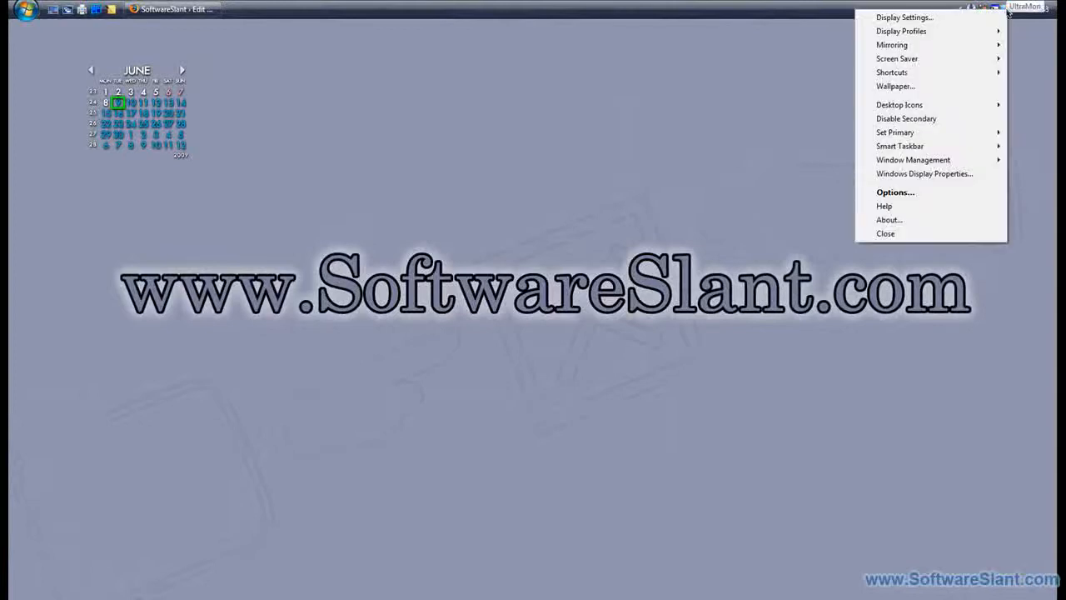
click(903, 16)
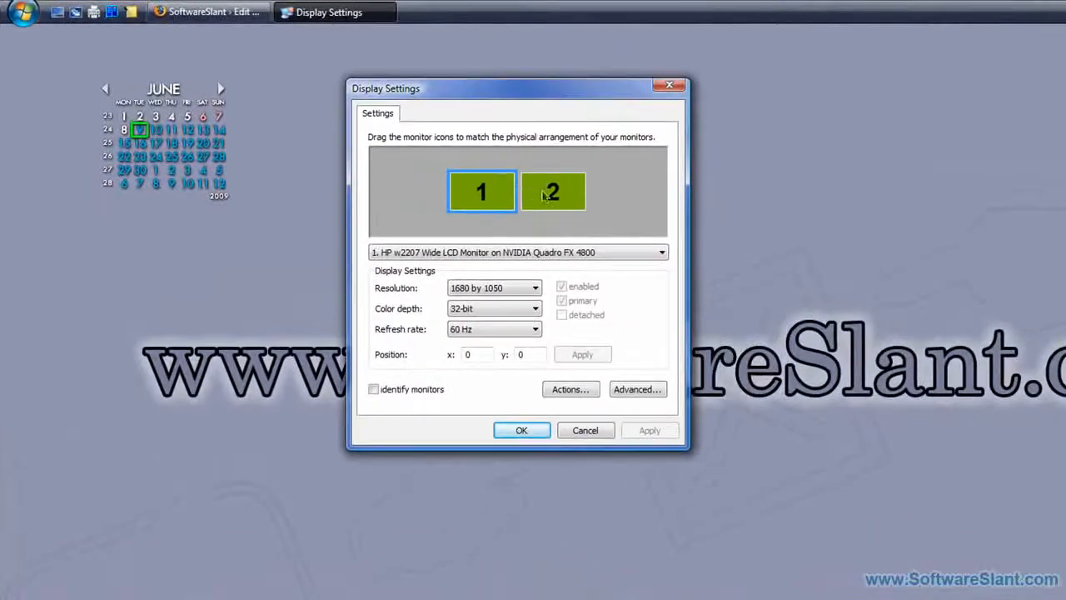
click(553, 192)
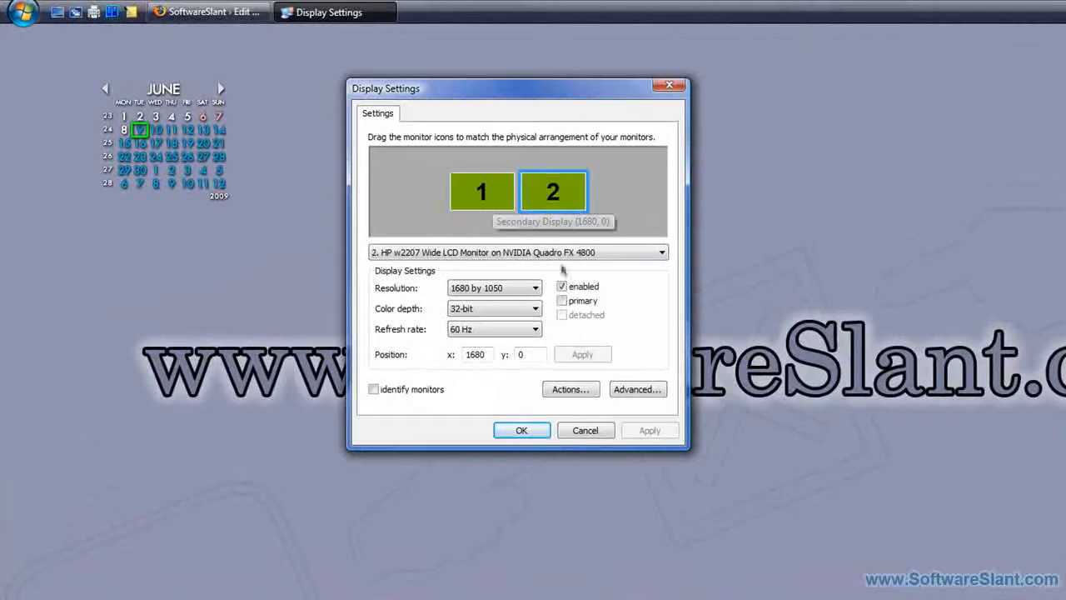
click(481, 191)
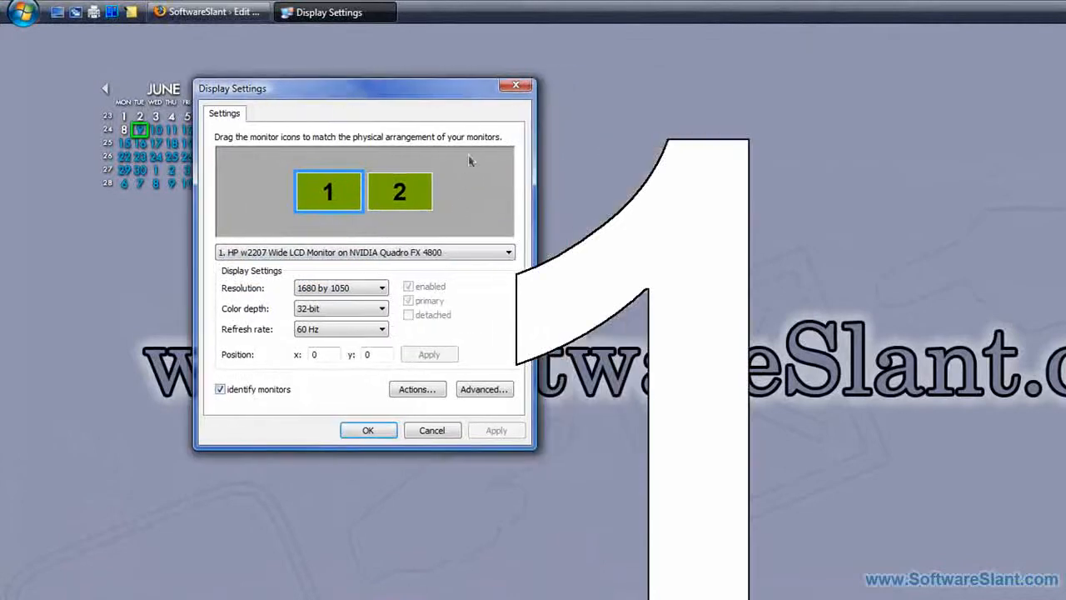
Step: Swap monitor 1's position with monitor 2 via the Actions menu
click(417, 390)
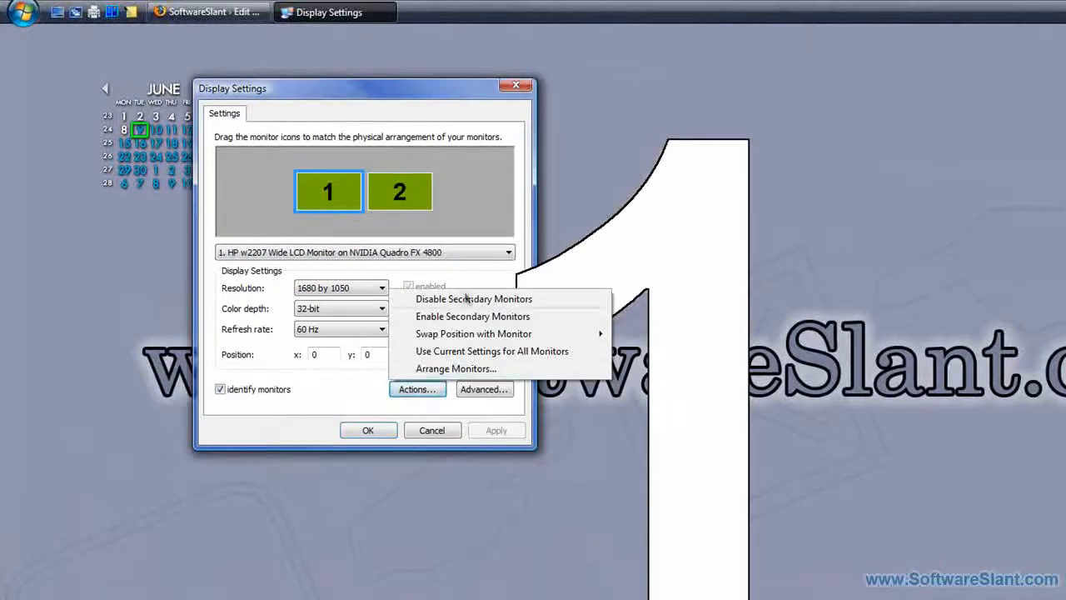
mouse_move(473, 334)
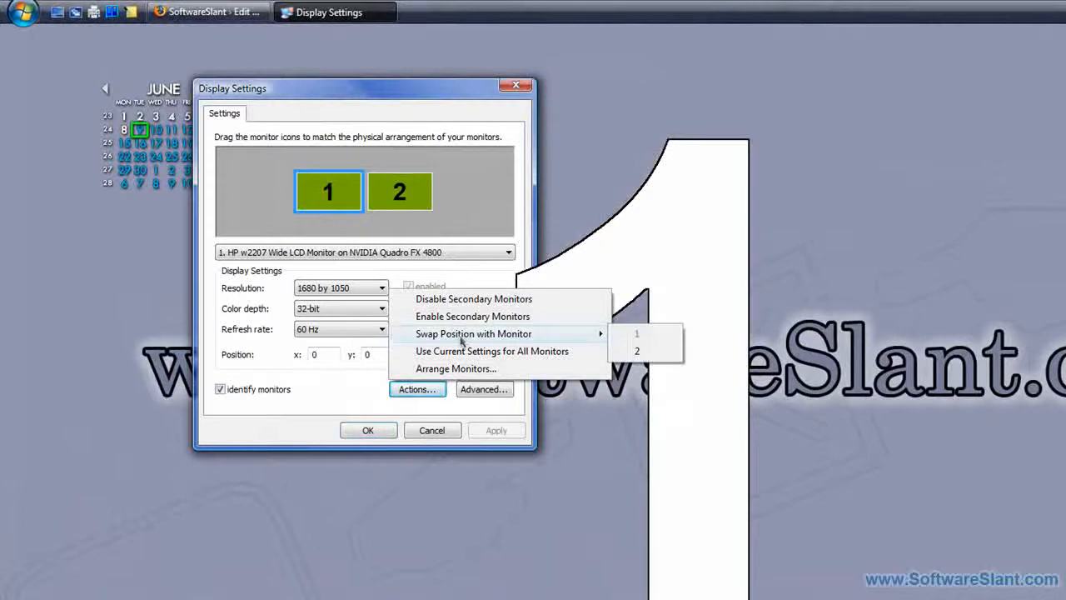
click(636, 350)
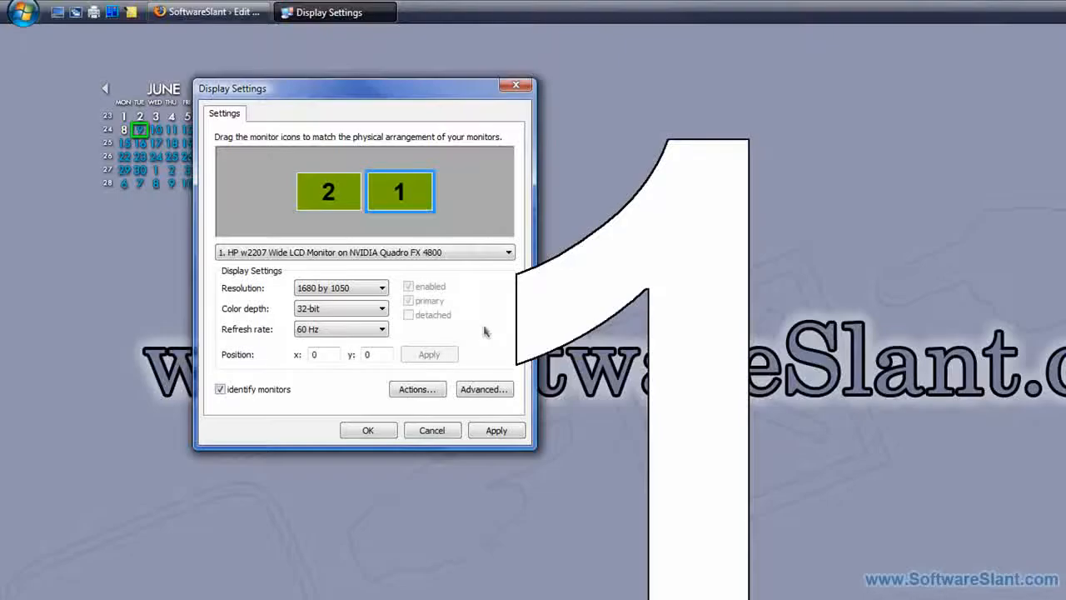
Step: Apply the swapped arrangement and keep it rather than restoring the old settings
click(497, 430)
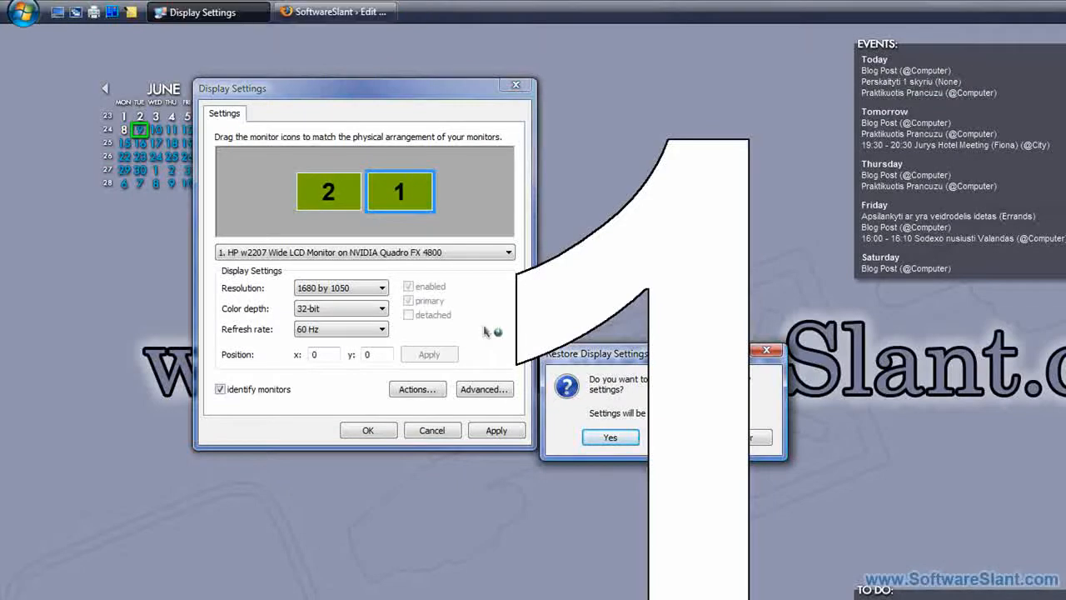
mouse_move(633, 366)
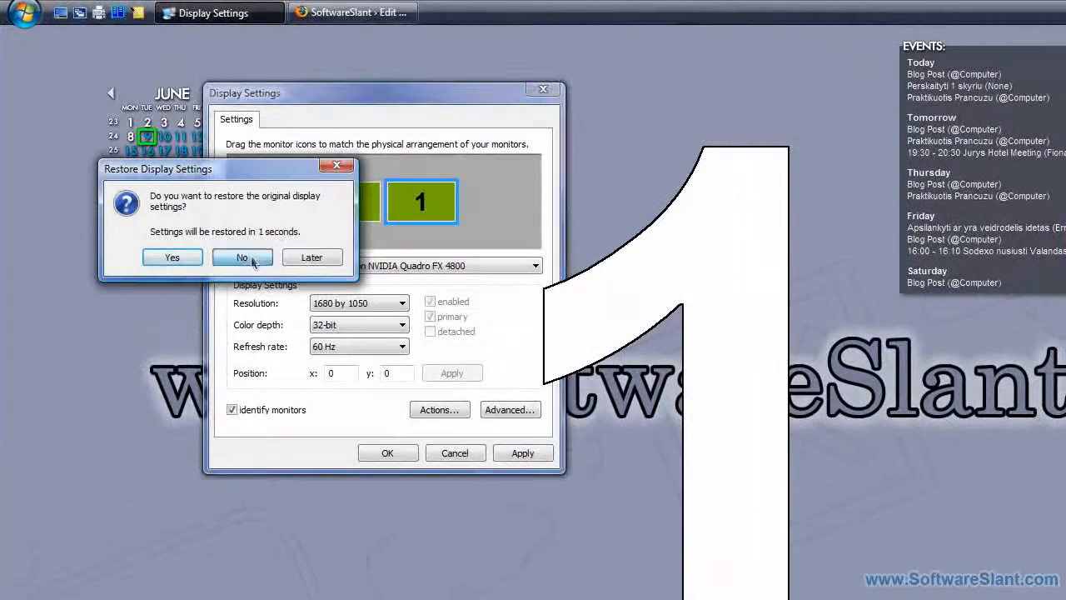
click(243, 256)
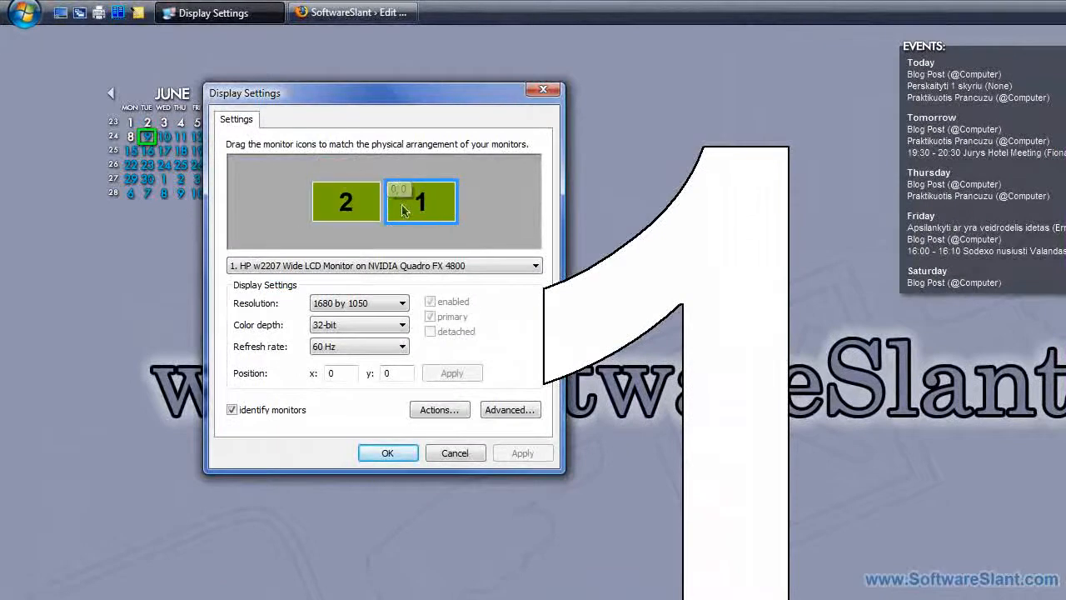
Step: Swap the monitors back to the original order and keep that layout
click(440, 410)
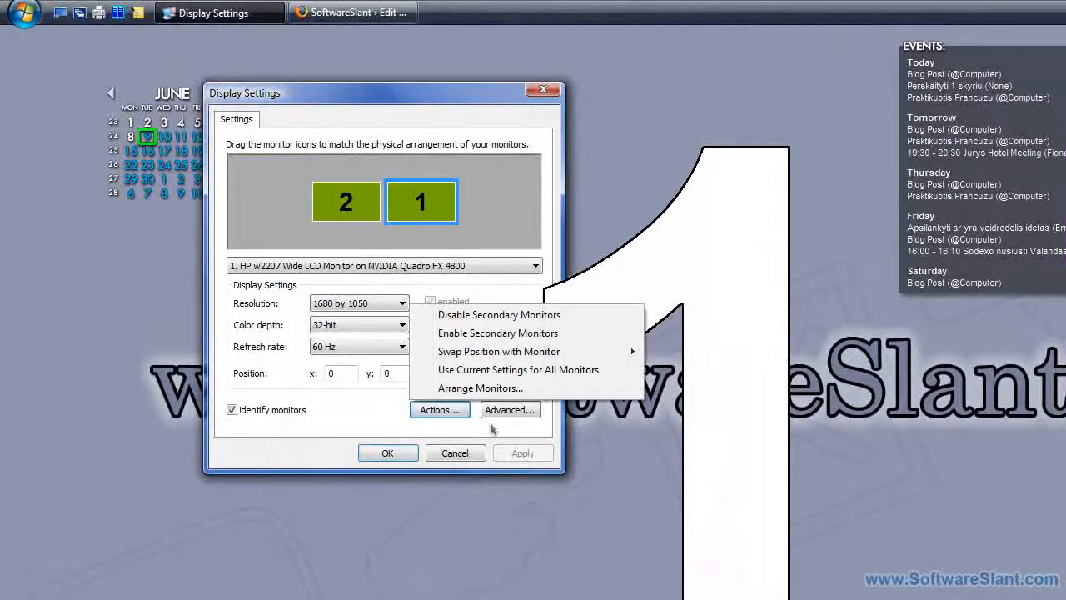
click(499, 350)
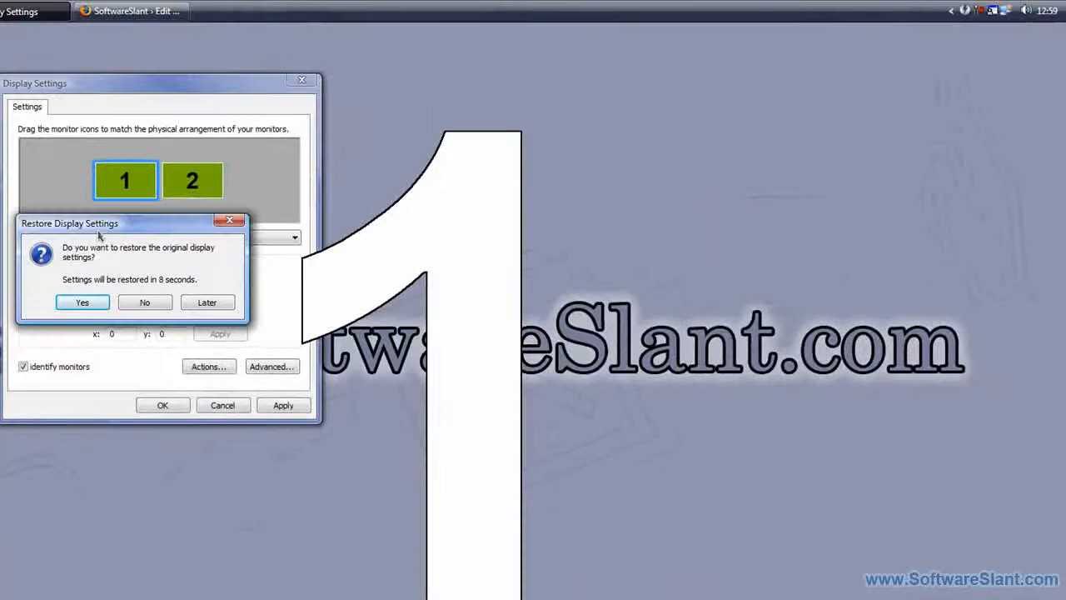
click(82, 302)
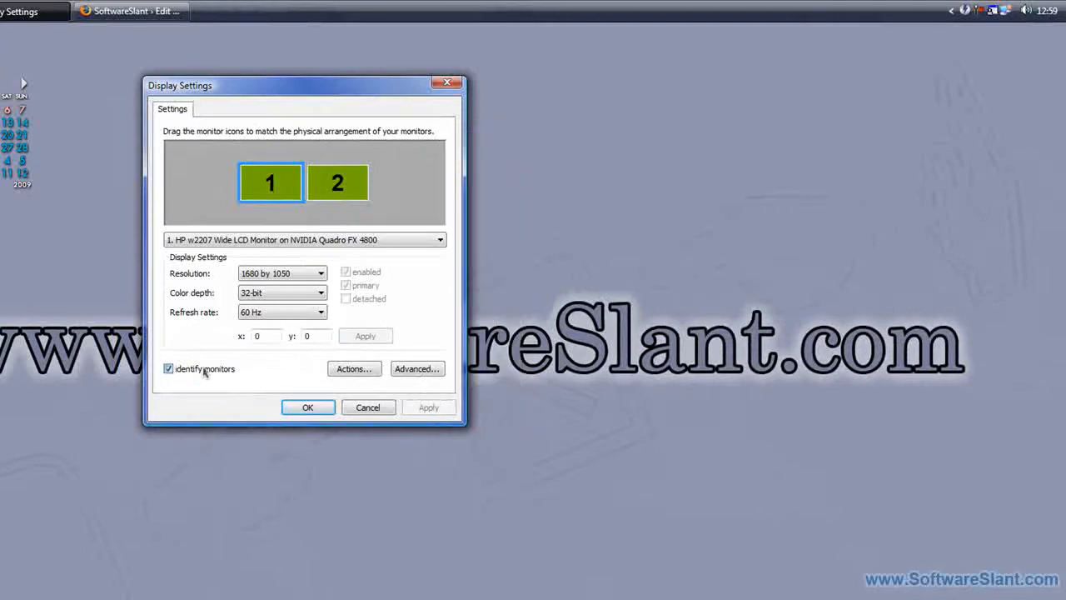
Step: Preview the single-column monitor arrangement, then return to the square layout
click(540, 370)
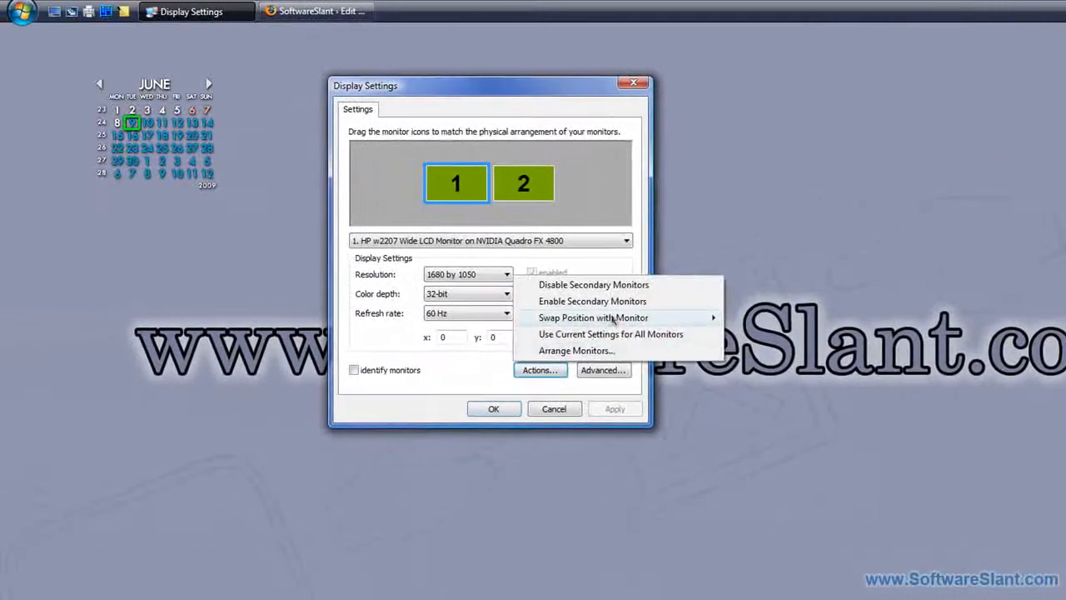
mouse_move(610, 334)
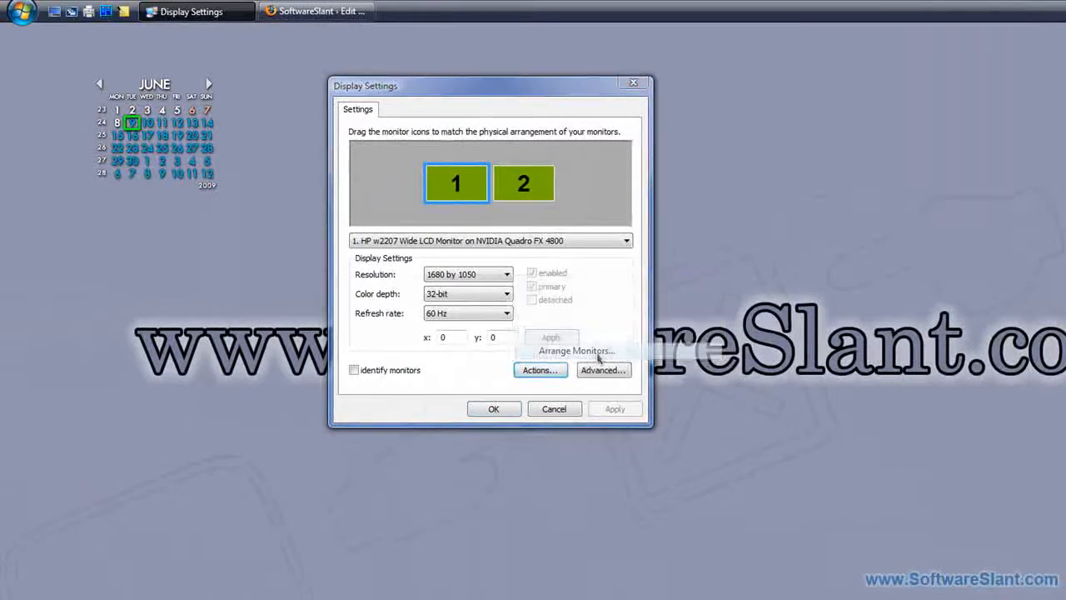
click(576, 350)
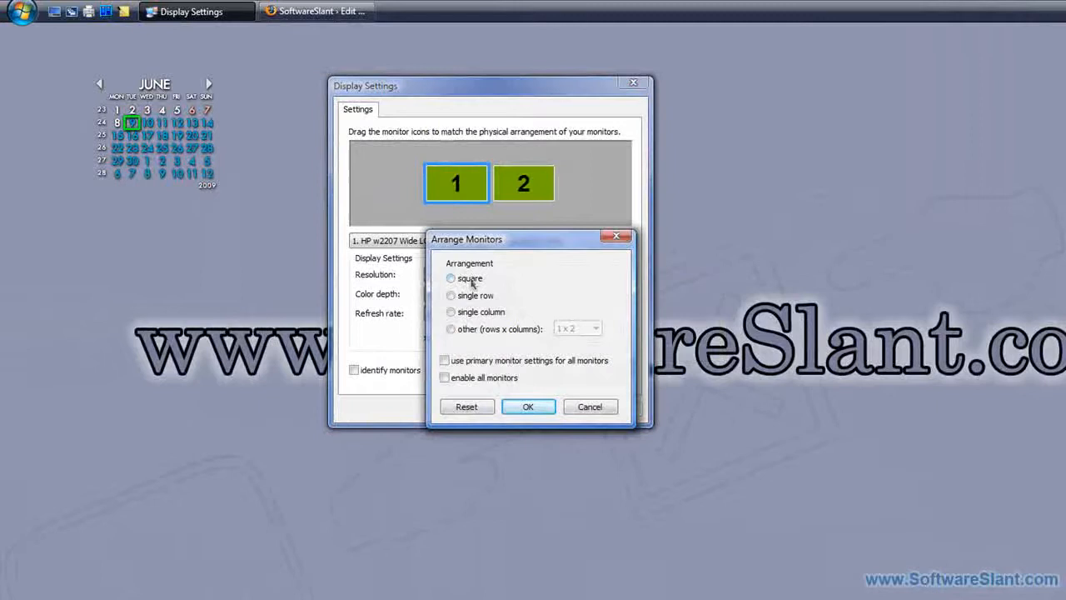
click(449, 312)
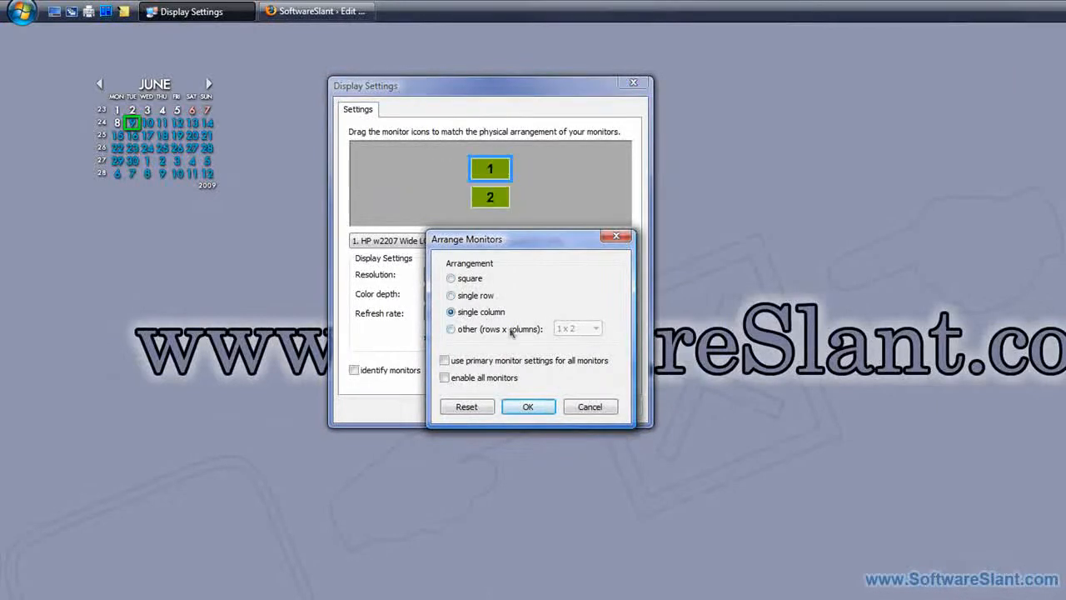
click(449, 277)
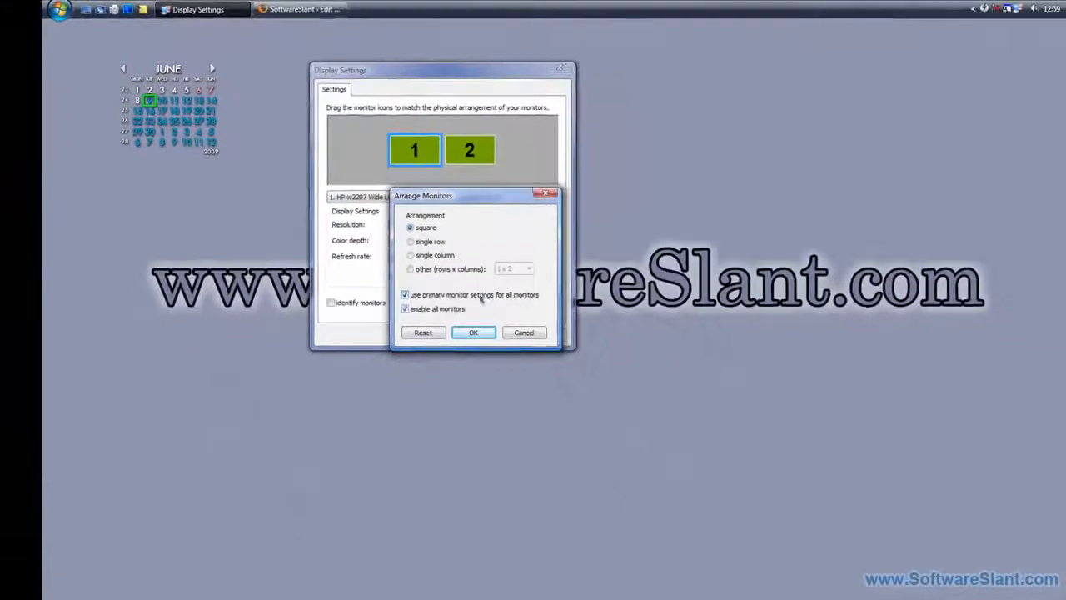
Step: Cancel the arrangement options and close Display Settings with monitors unchanged
click(473, 333)
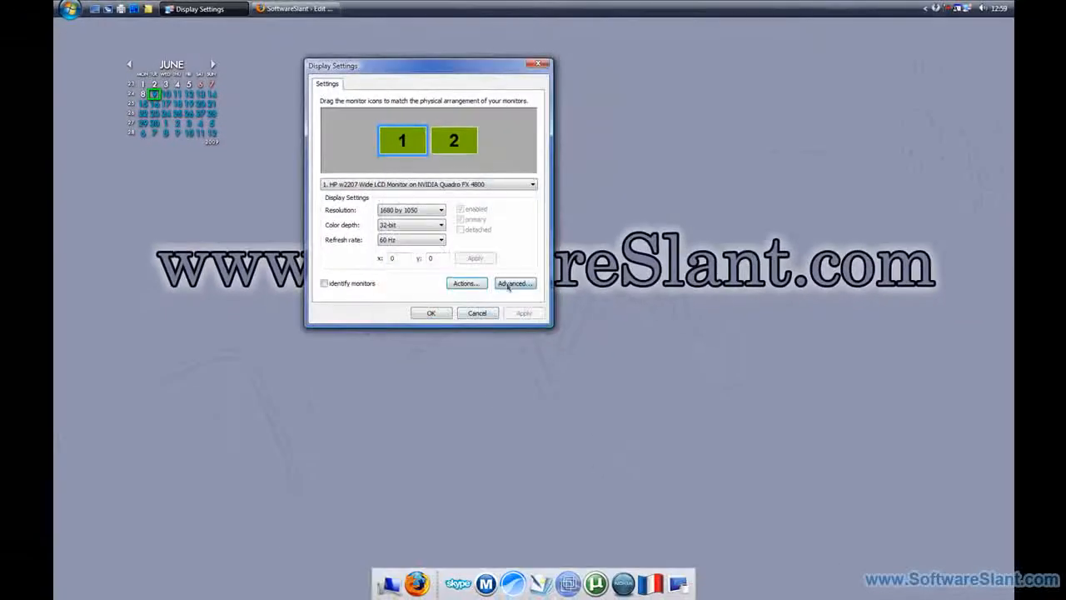
click(513, 283)
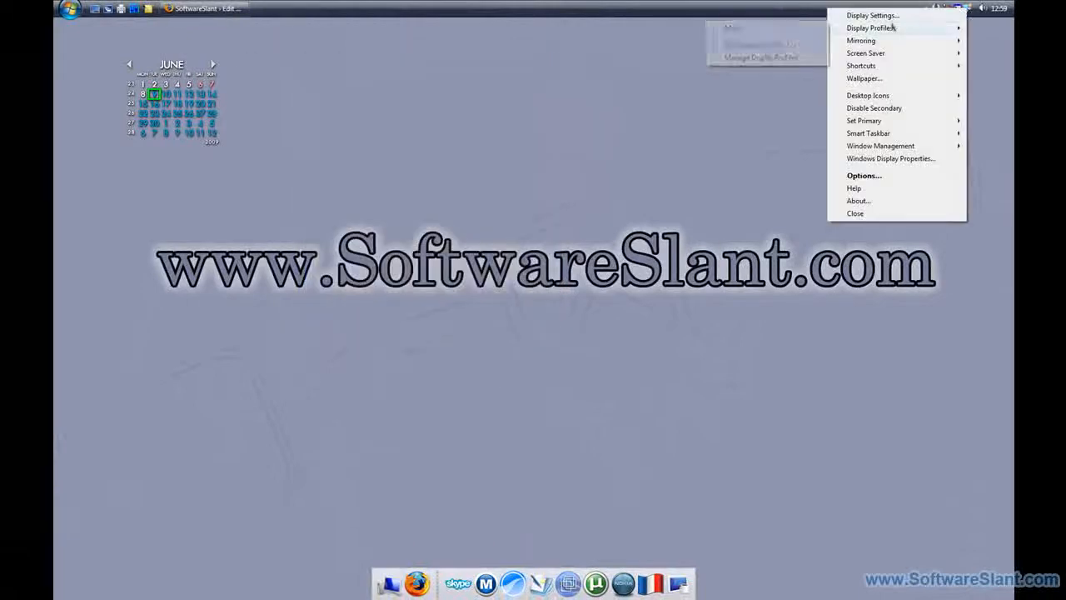
mouse_move(870, 27)
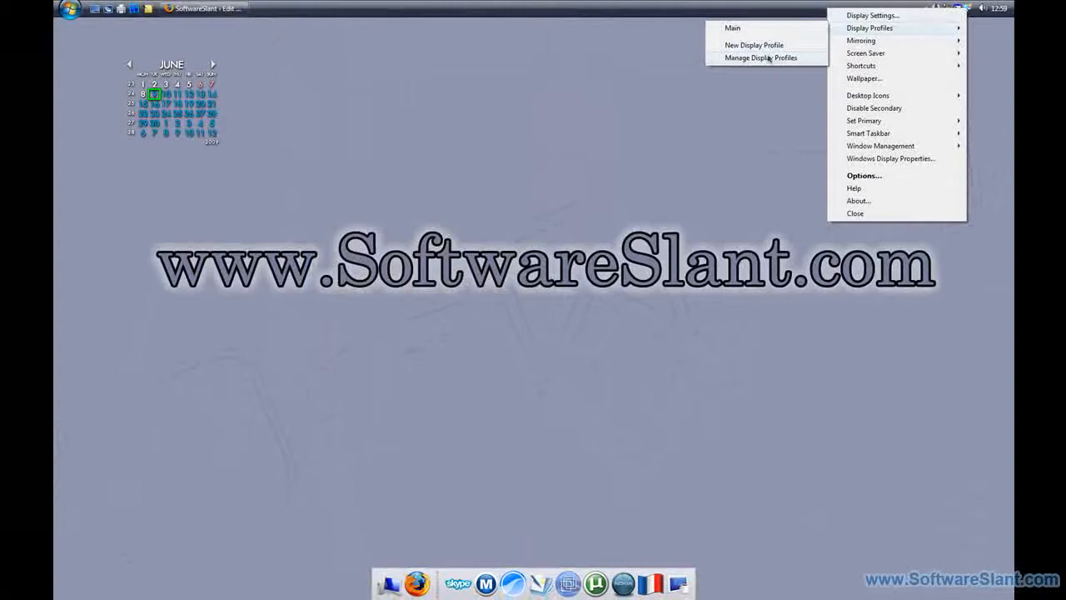
click(752, 45)
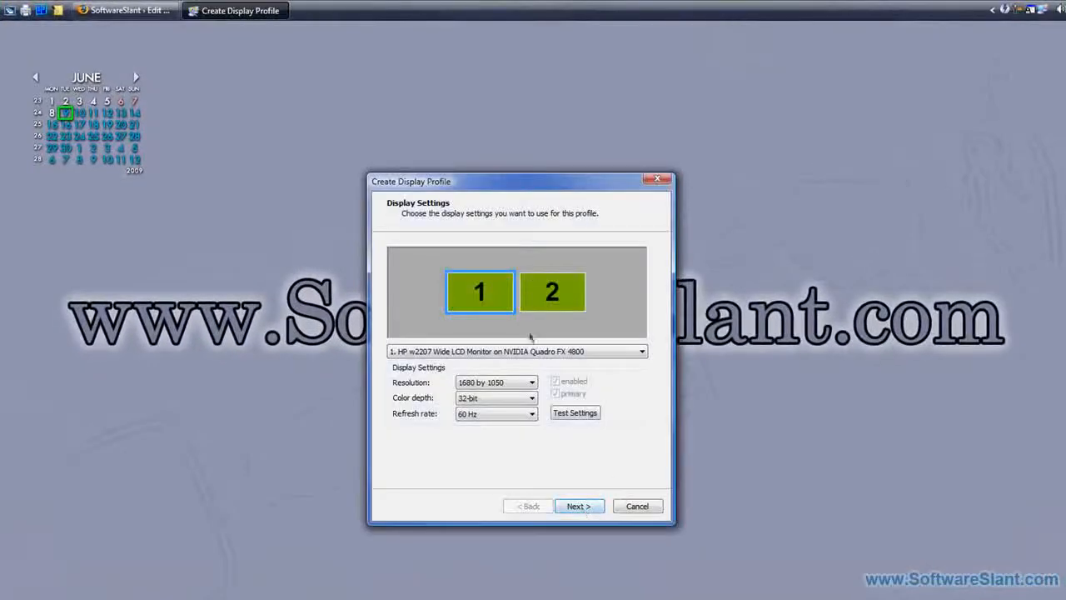
click(551, 292)
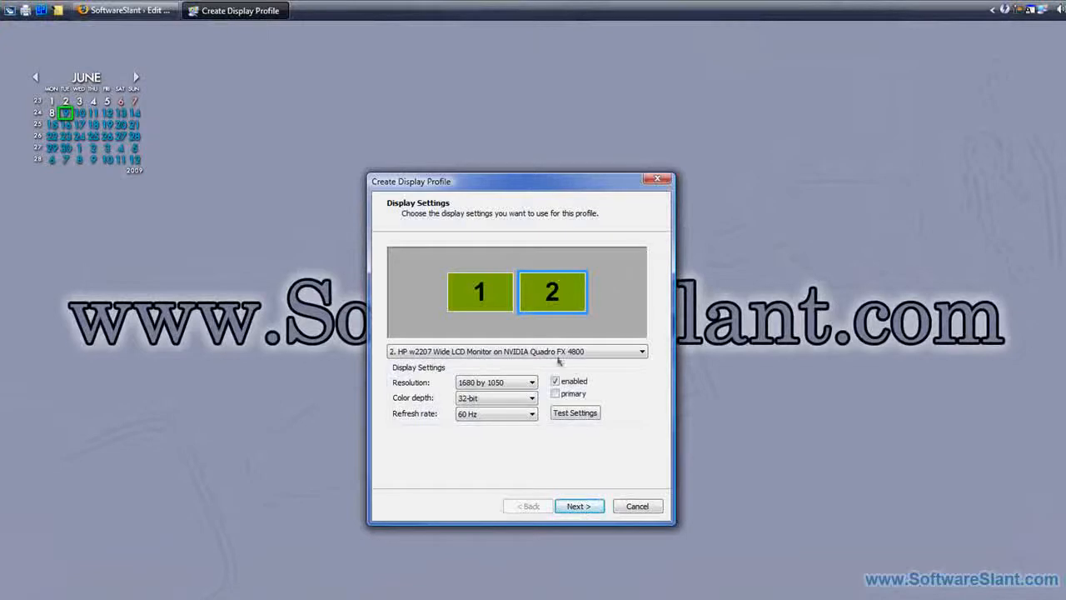
click(580, 506)
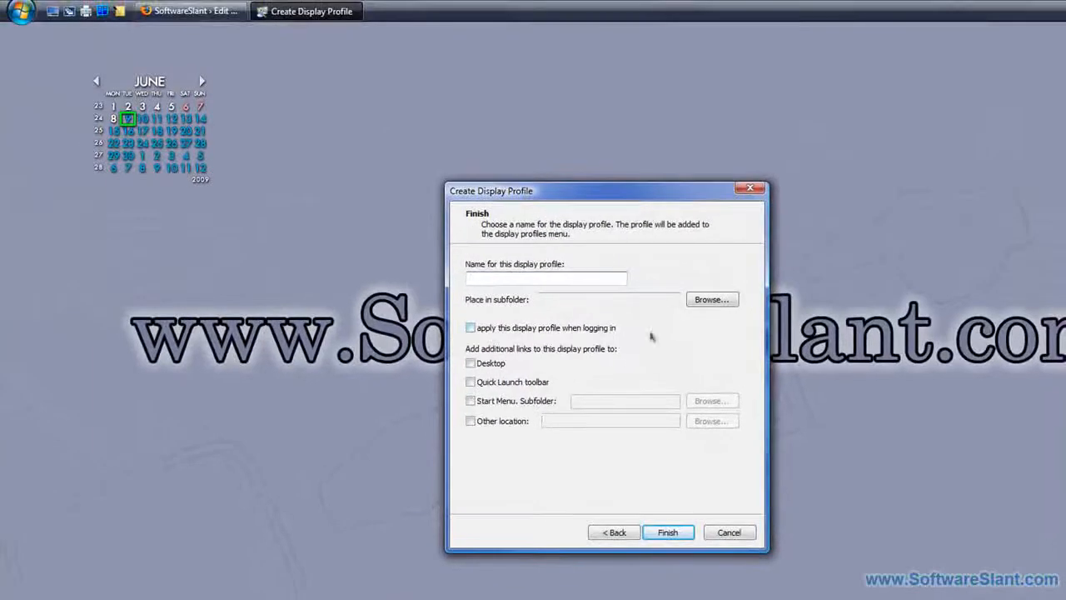
click(470, 326)
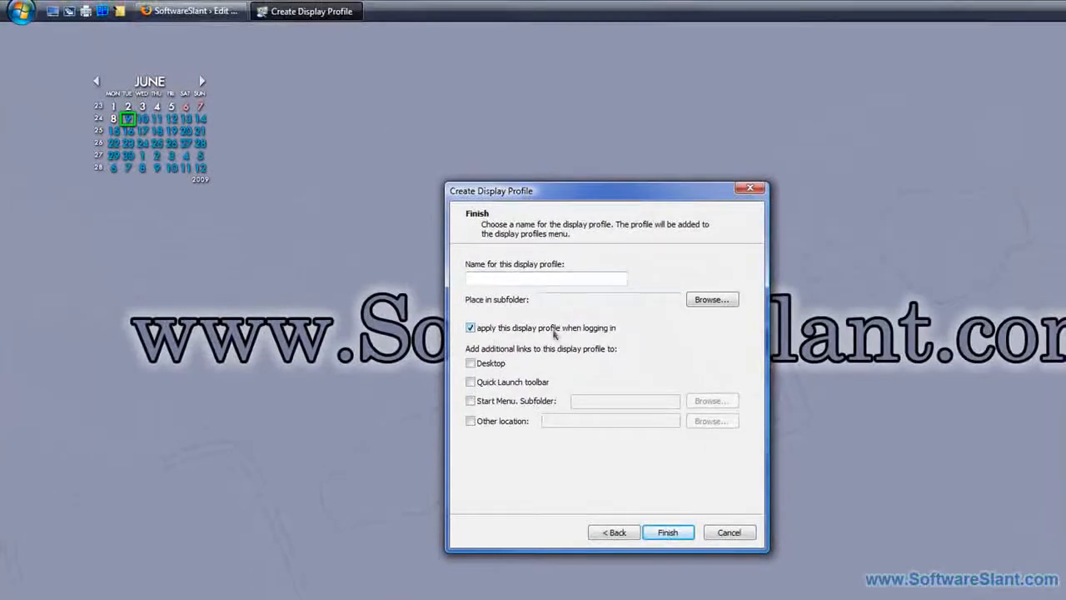
click(469, 327)
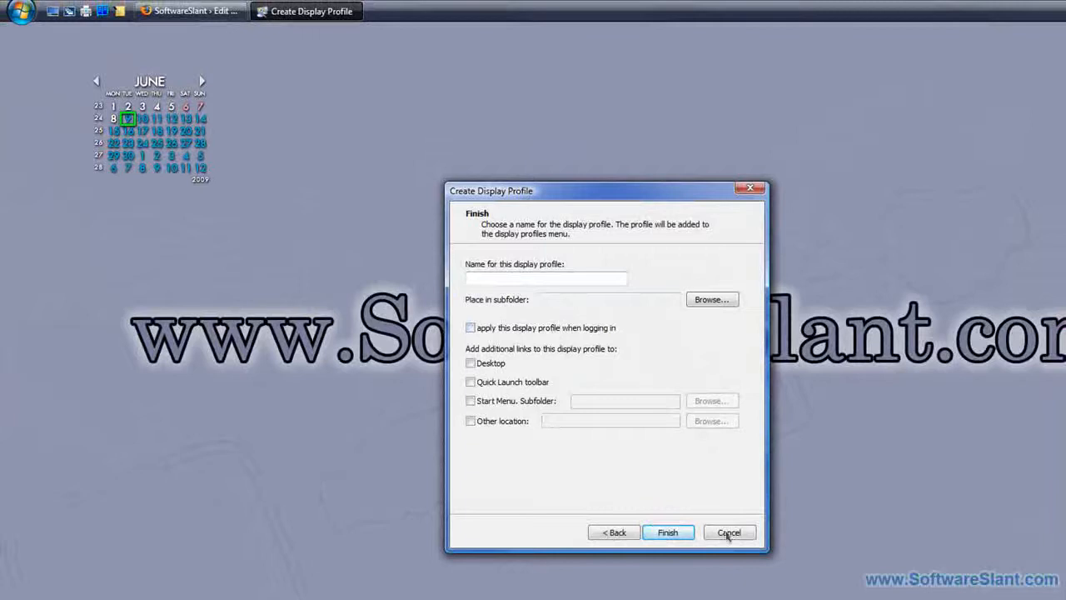
click(729, 533)
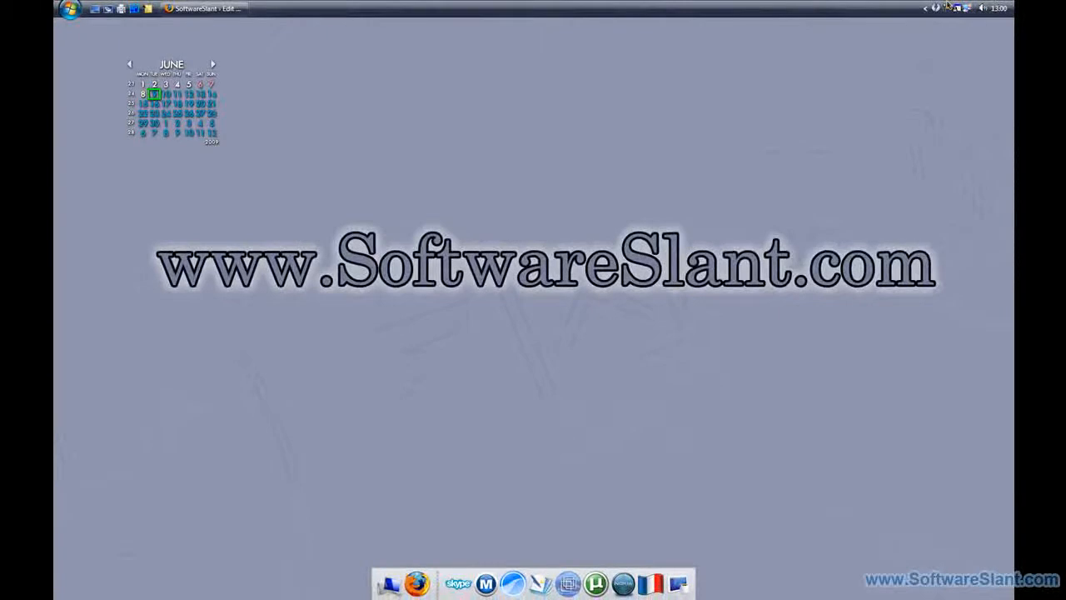
Step: Start the Mirroring wizard for one or more monitors and proceed to its options
click(960, 7)
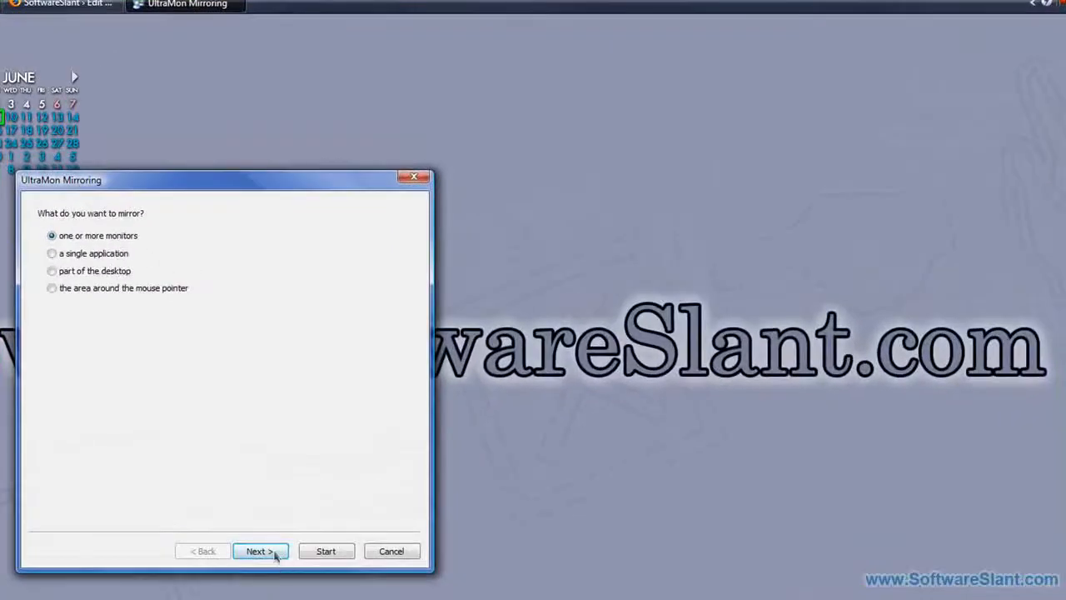
click(257, 550)
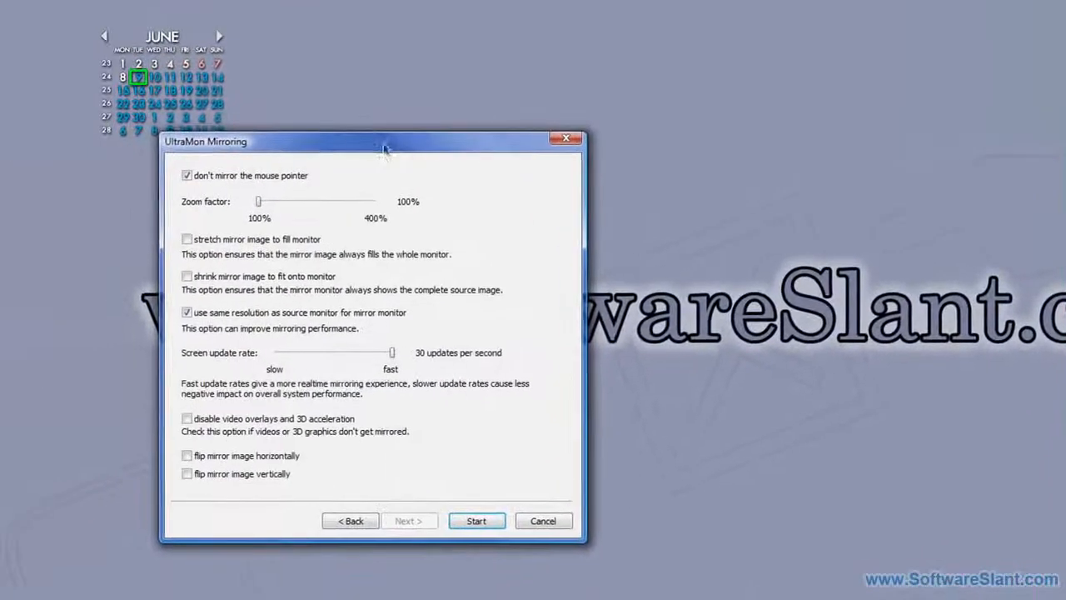
drag(383, 140, 433, 87)
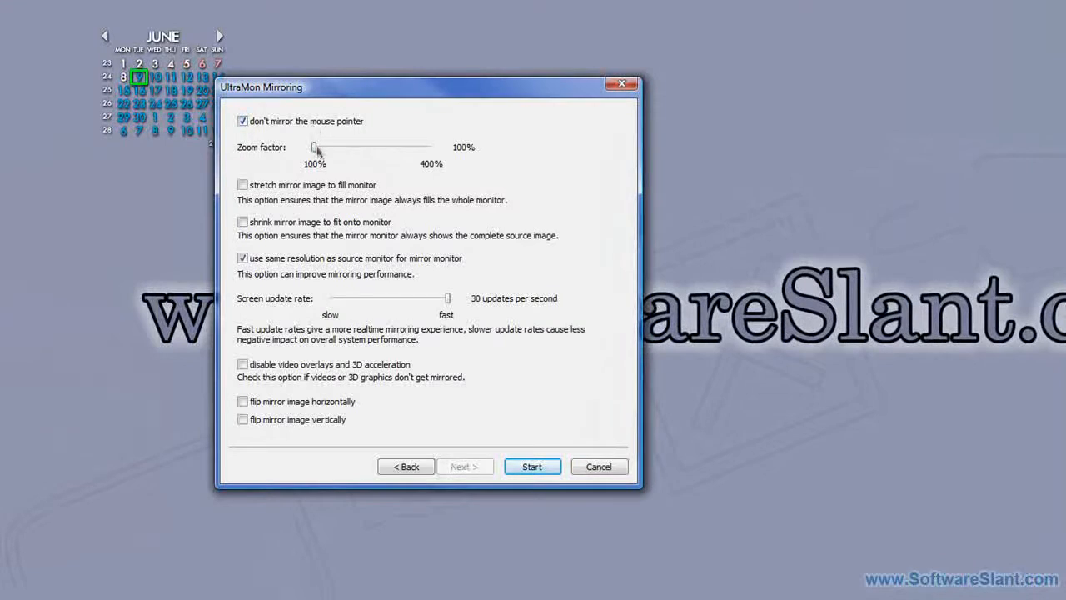
Step: Raise the mirror zoom factor to 301% and start mirroring
drag(315, 147, 379, 147)
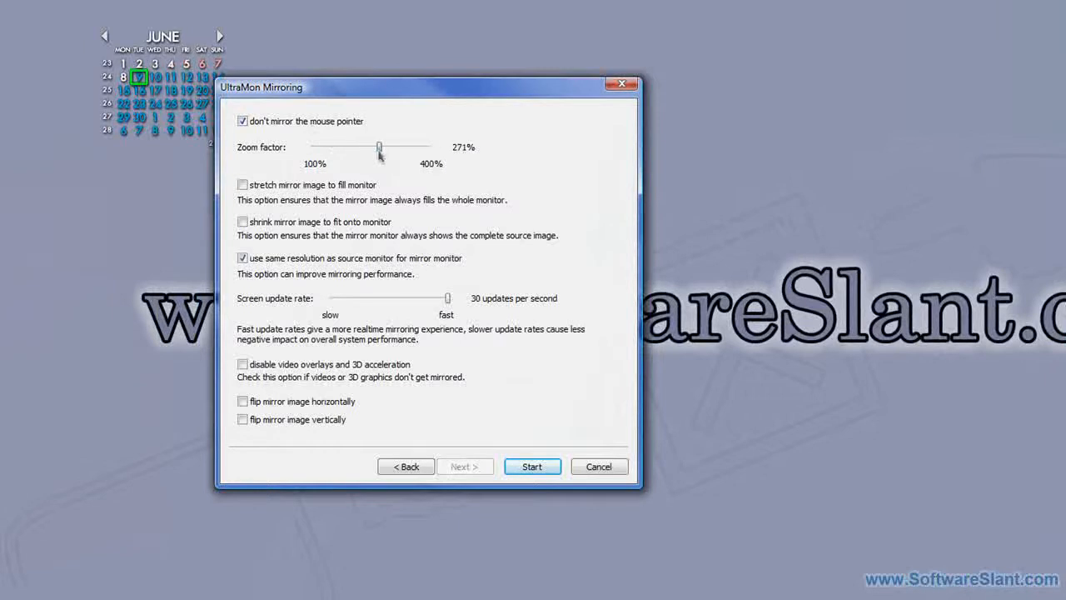
drag(378, 148, 388, 148)
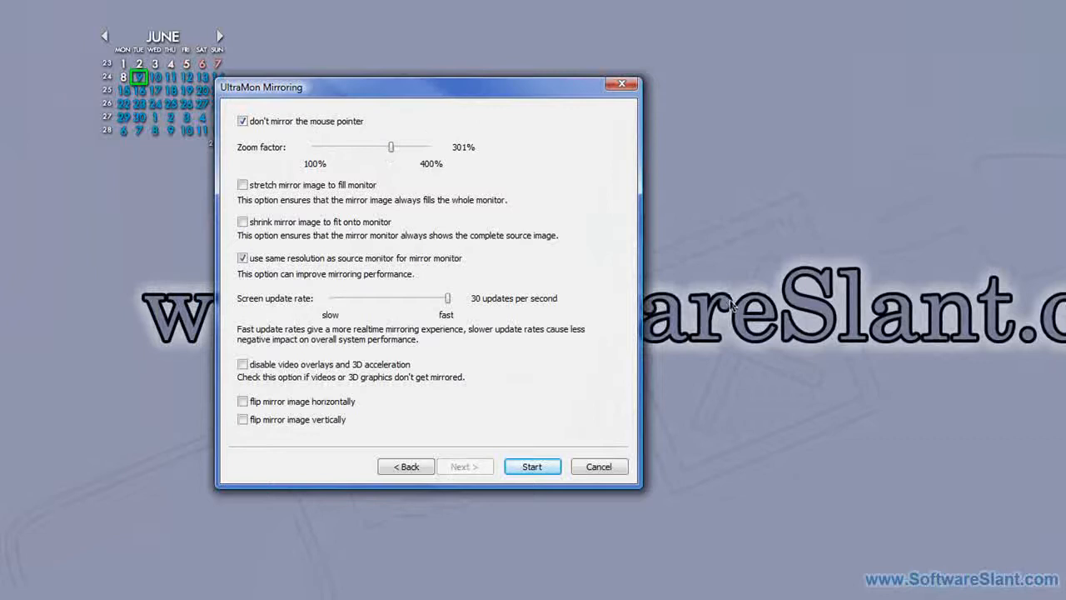
click(600, 467)
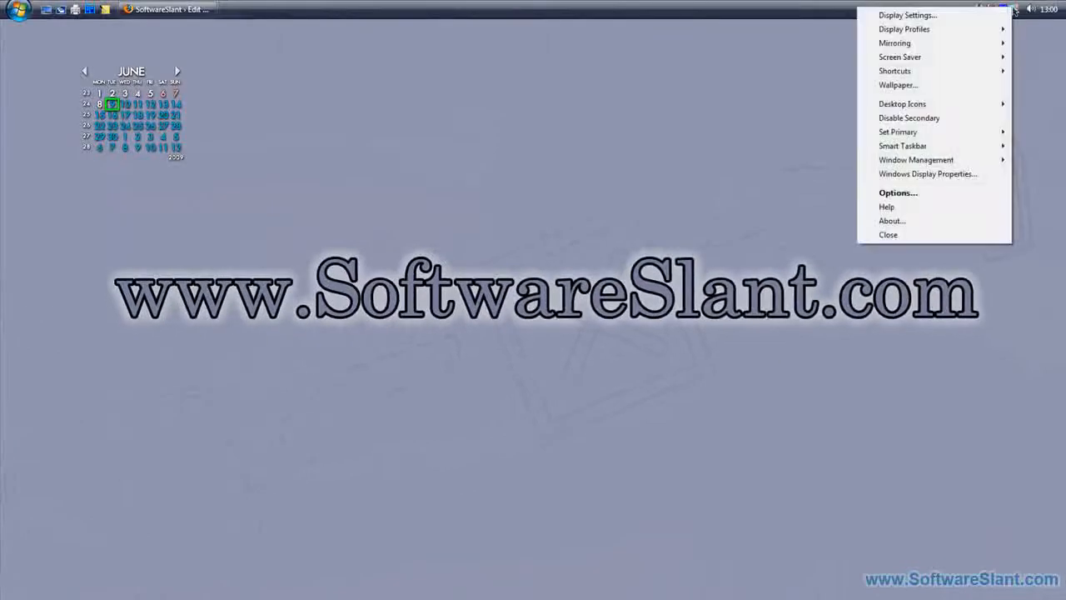
mouse_move(895, 44)
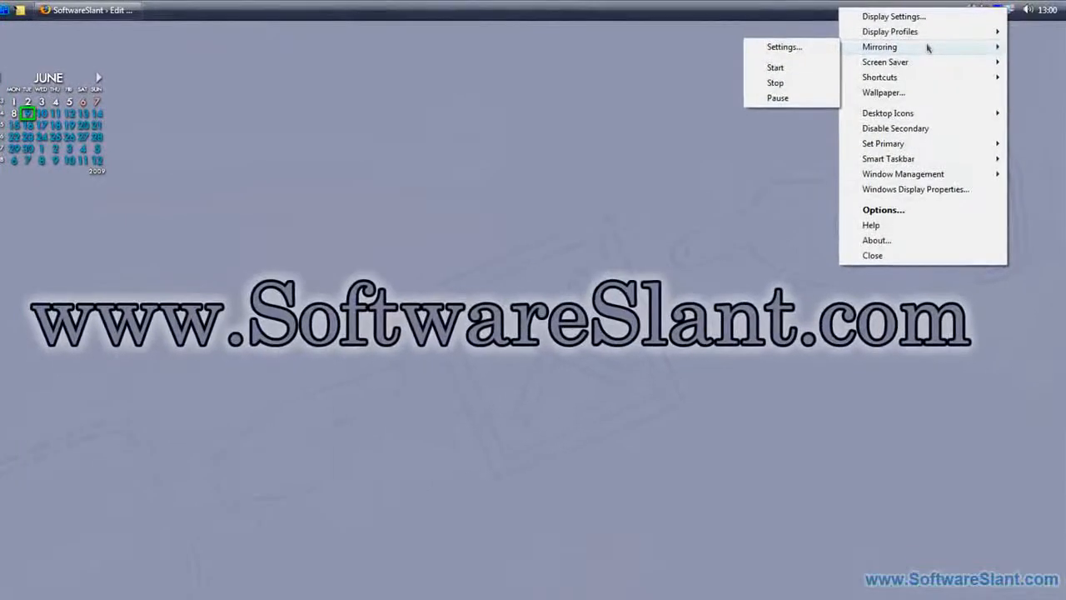
mouse_move(921, 83)
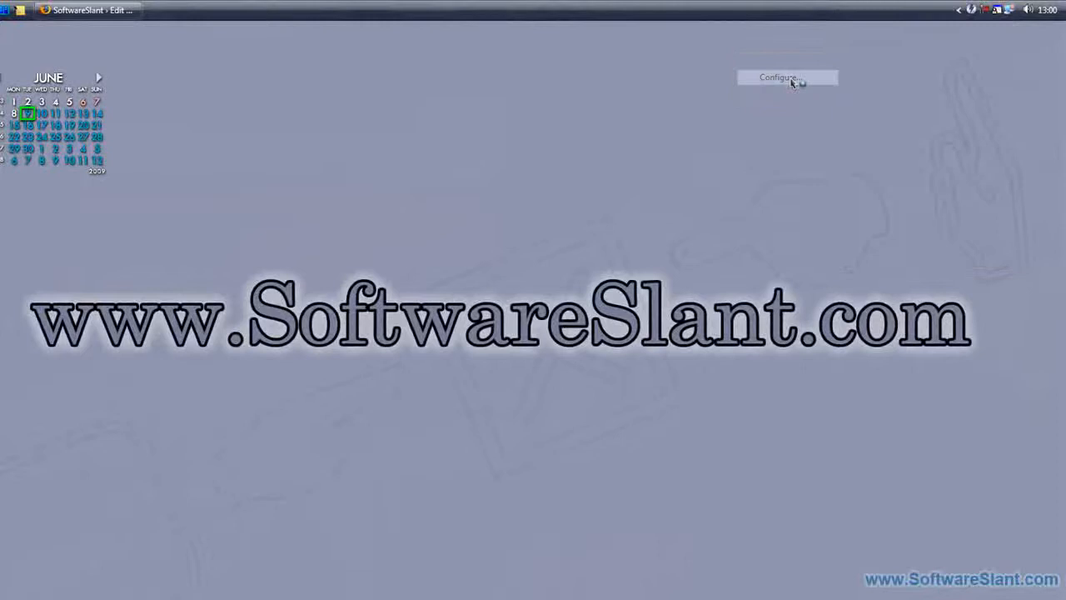
click(776, 76)
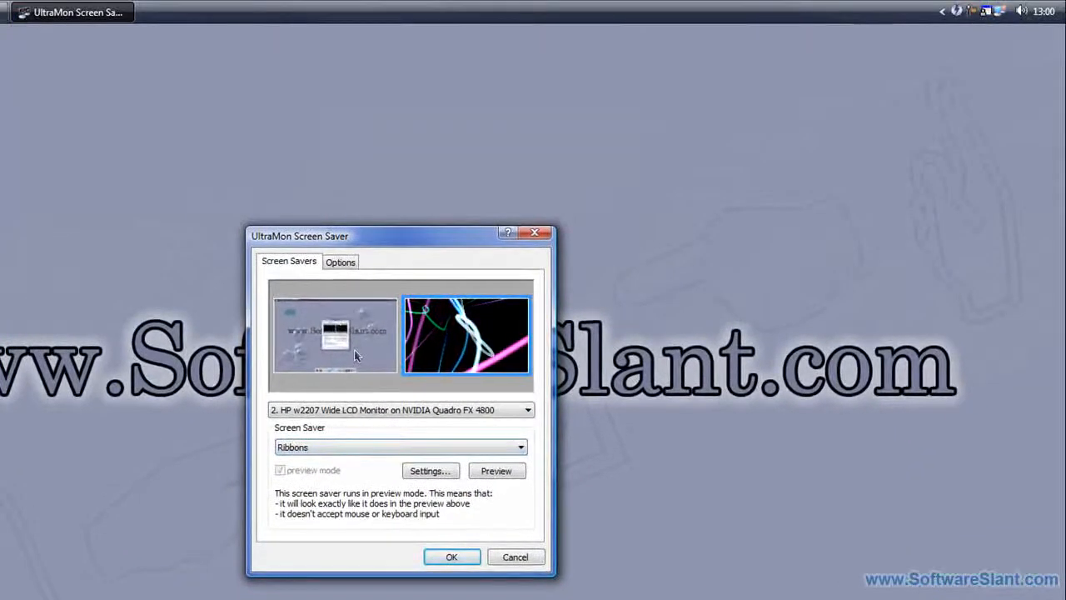
click(340, 260)
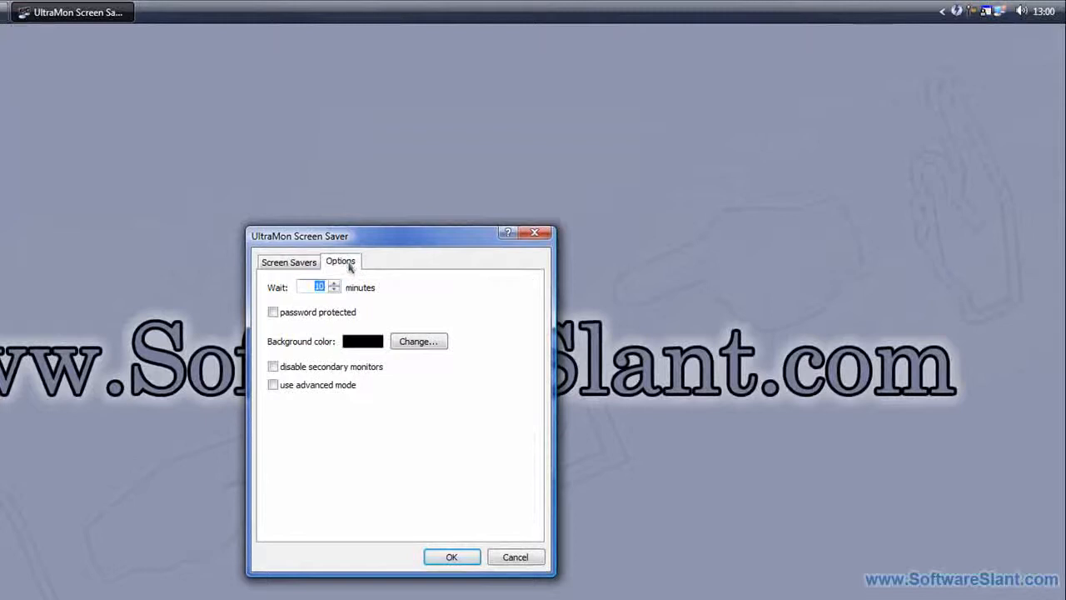
click(290, 261)
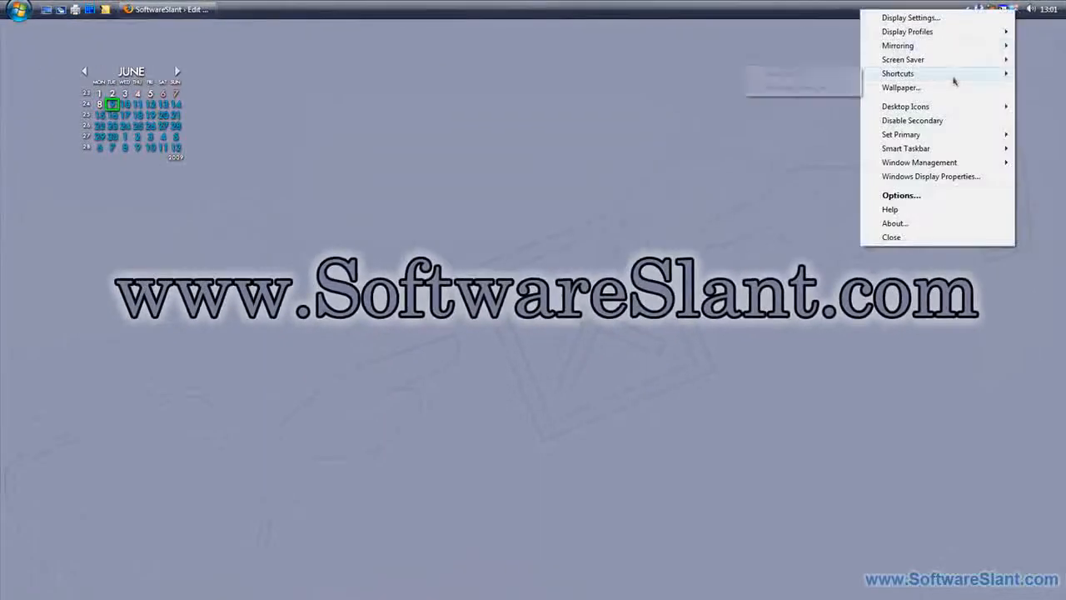
mouse_move(898, 73)
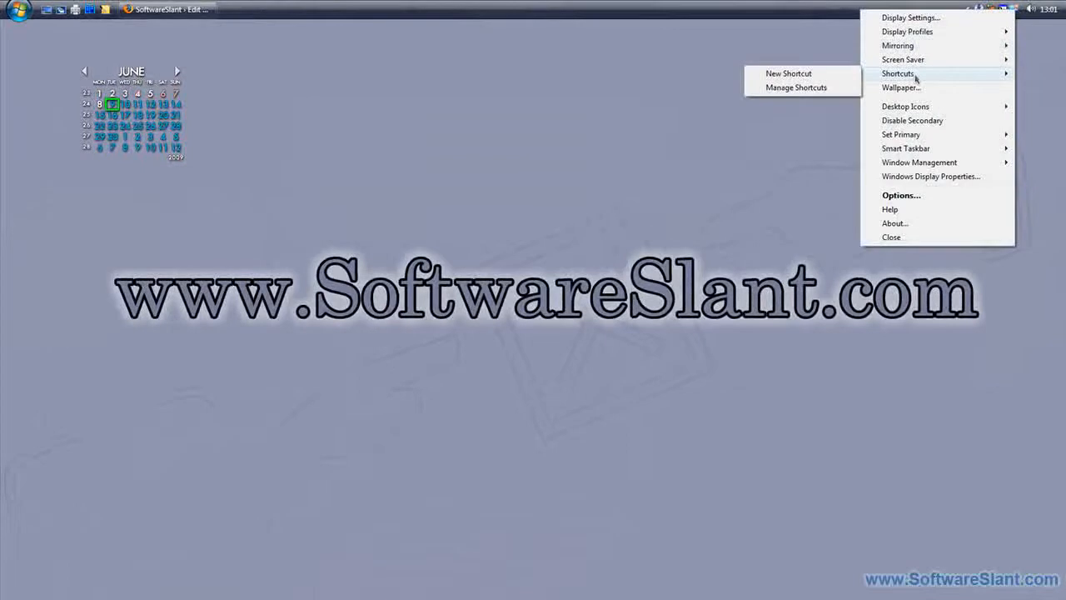
Step: Create a new shortcut launching C:\Windows\System32\calc.exe chosen via Browse
click(788, 73)
text(Notepad)
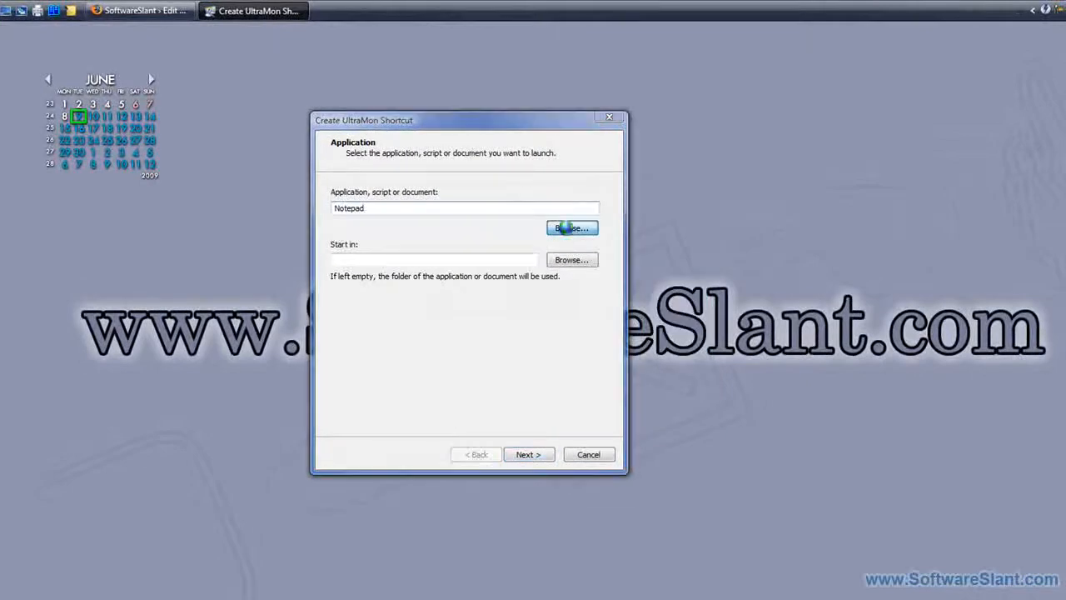
click(571, 227)
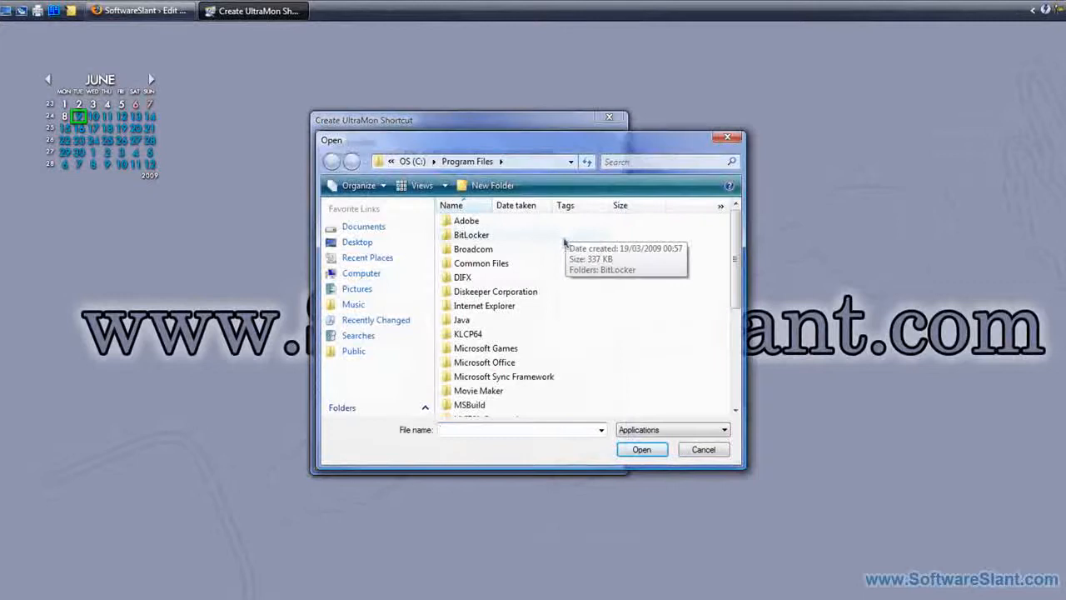
text(C:\Windows)
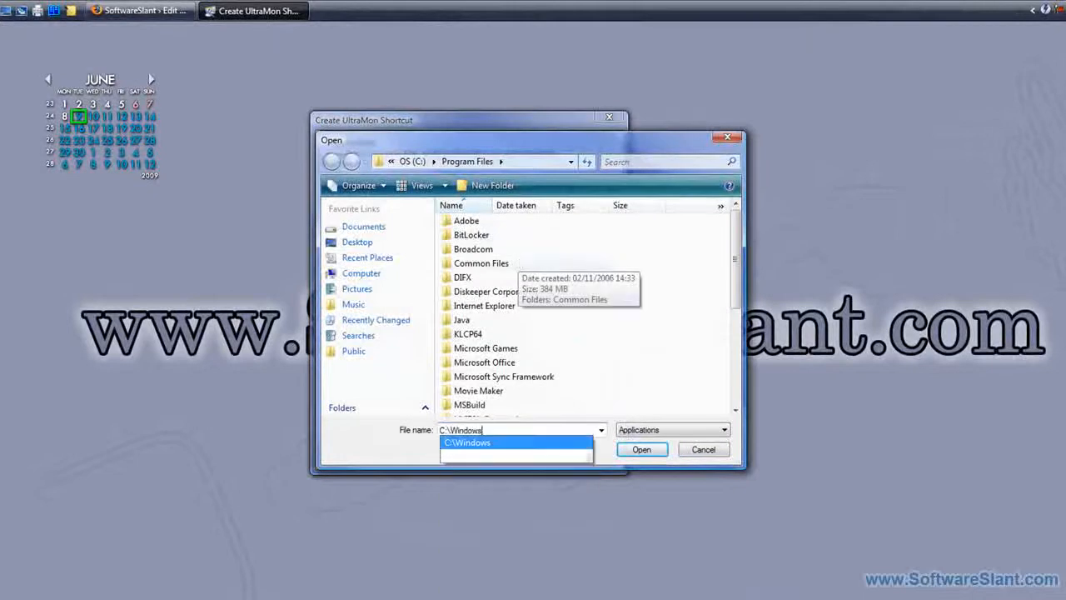
text(\c)
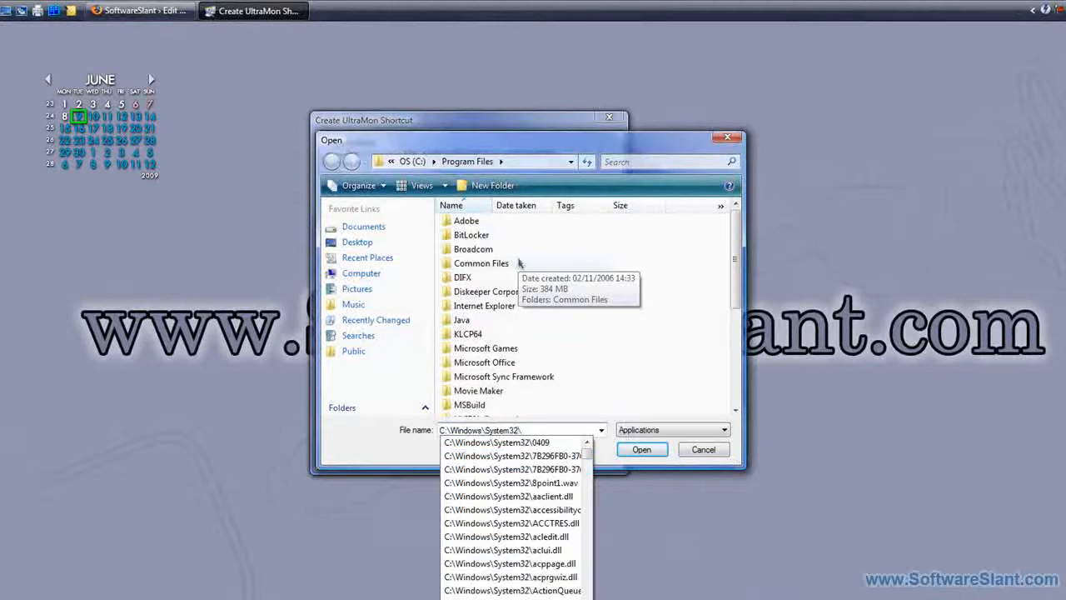
click(642, 450)
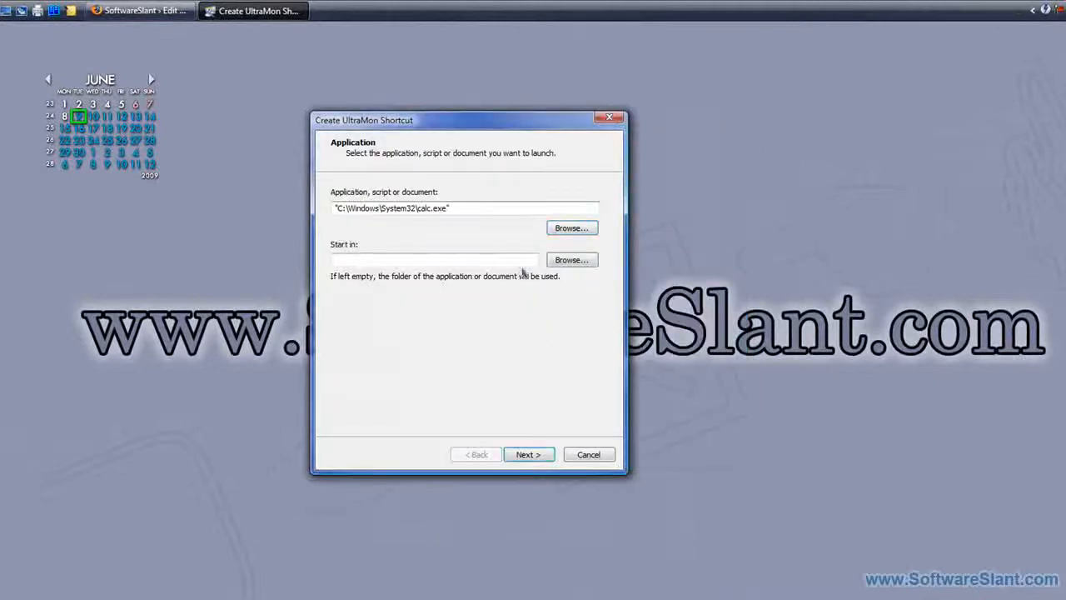
Step: Use custom window settings: centered on Monitor 1, width 400 and height 400
click(528, 453)
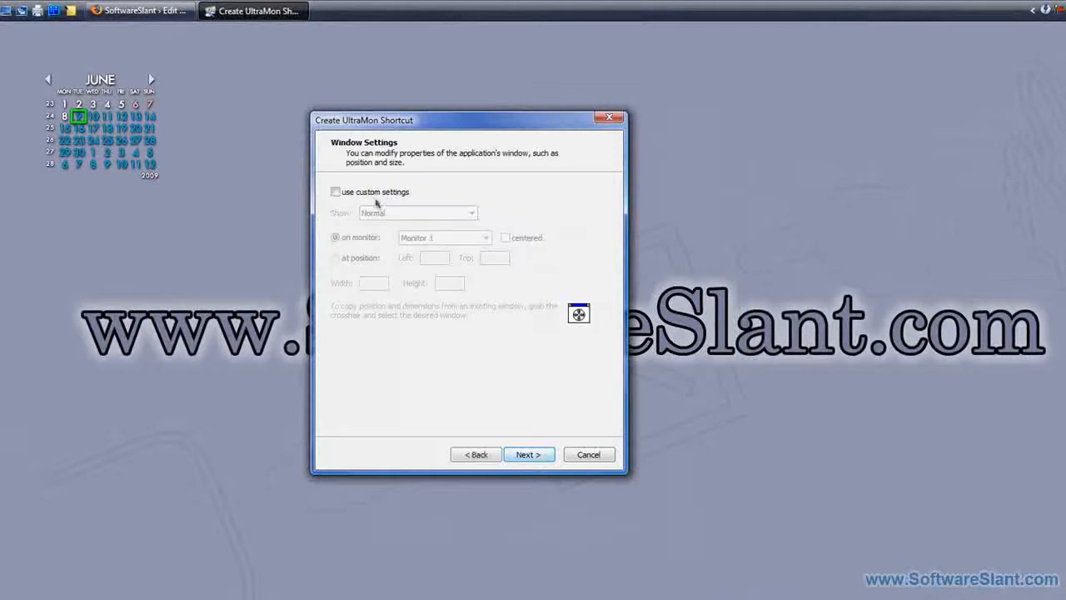
click(337, 191)
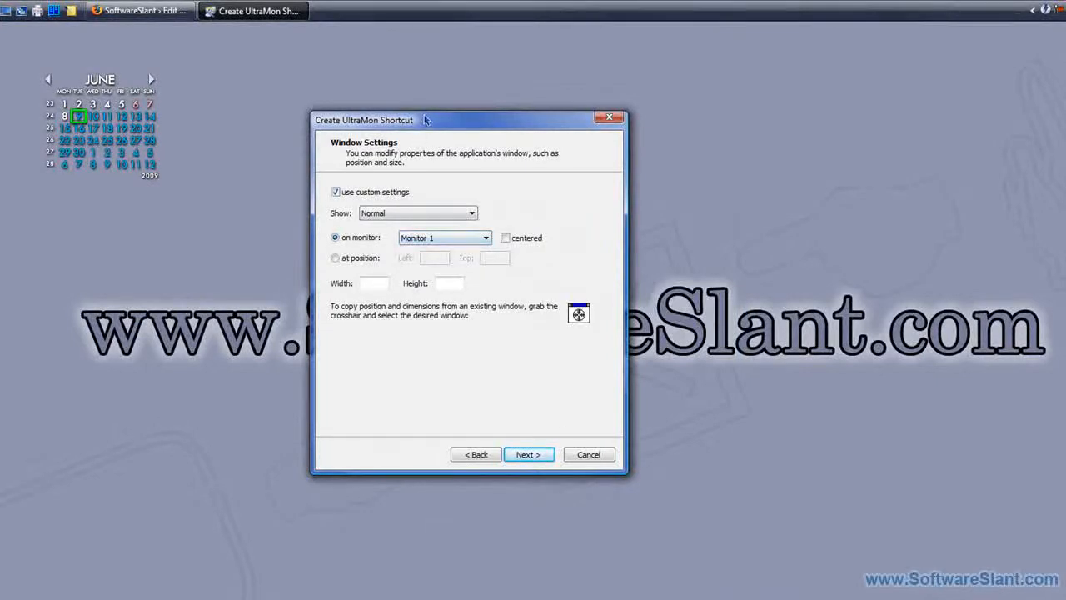
click(505, 236)
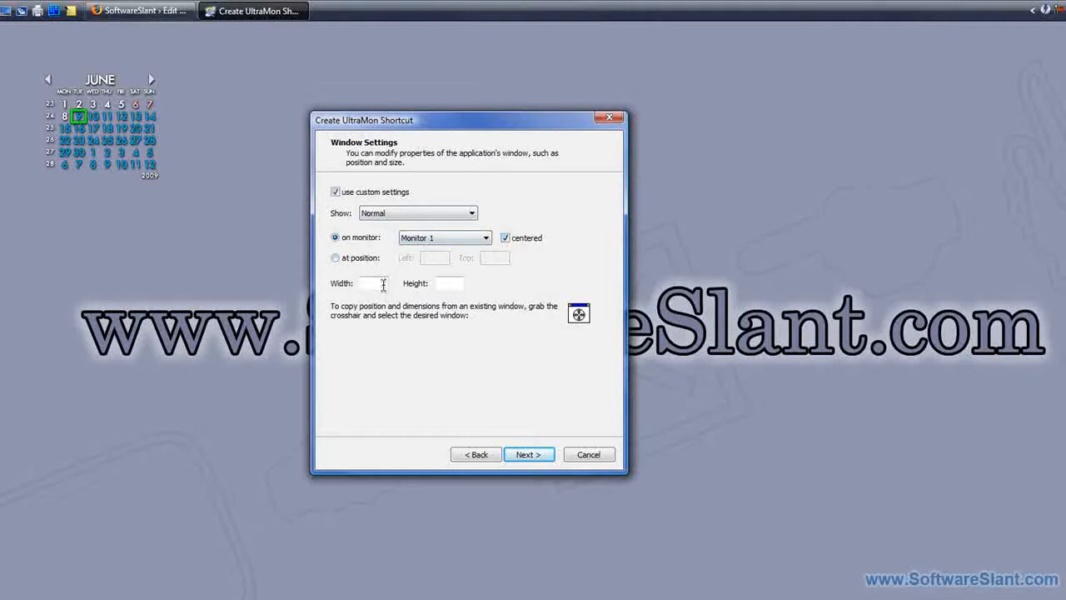
text(4500)
text(400)
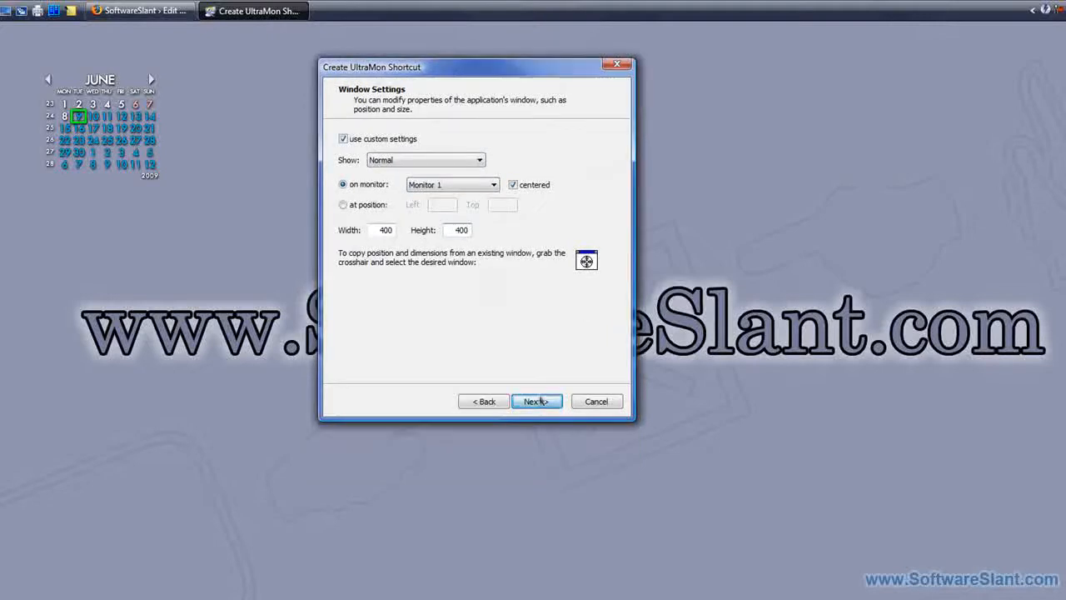
click(536, 401)
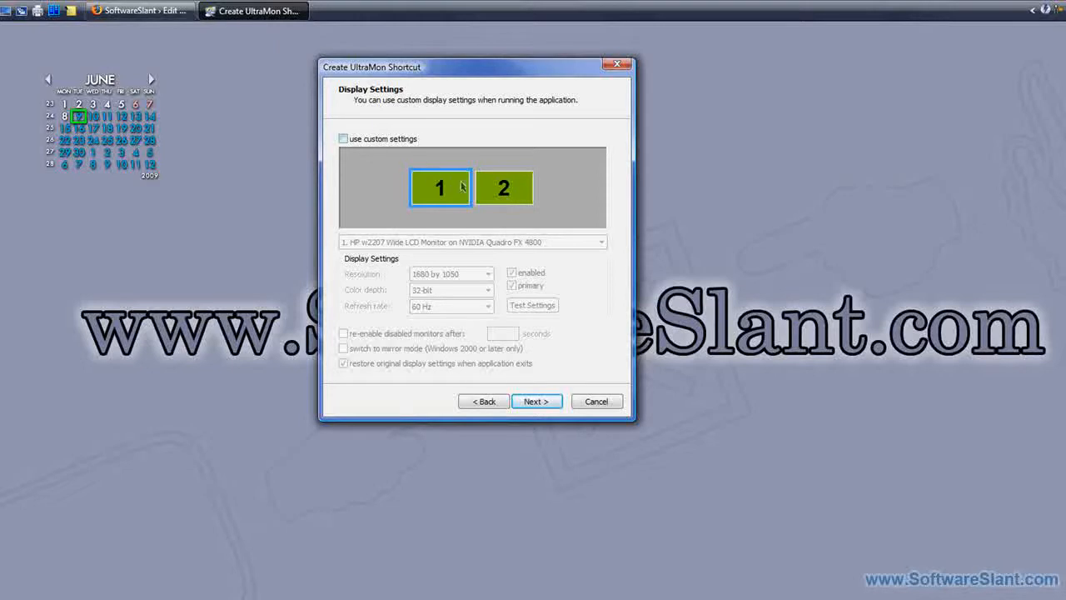
Step: Skip the display settings step, name the shortcut Notepad and finish the wizard
click(537, 400)
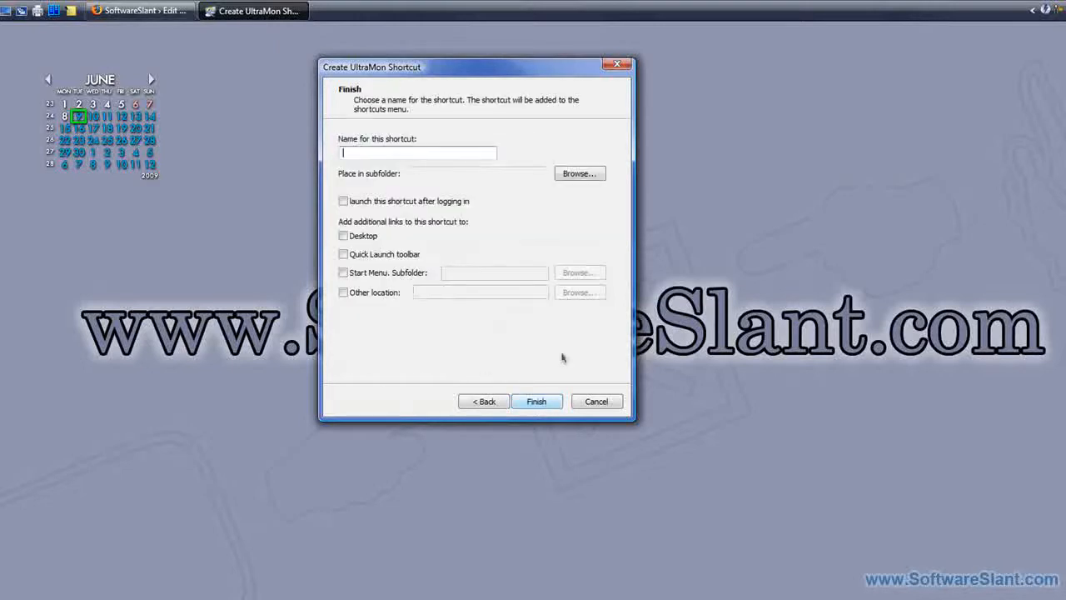
text(Notepad)
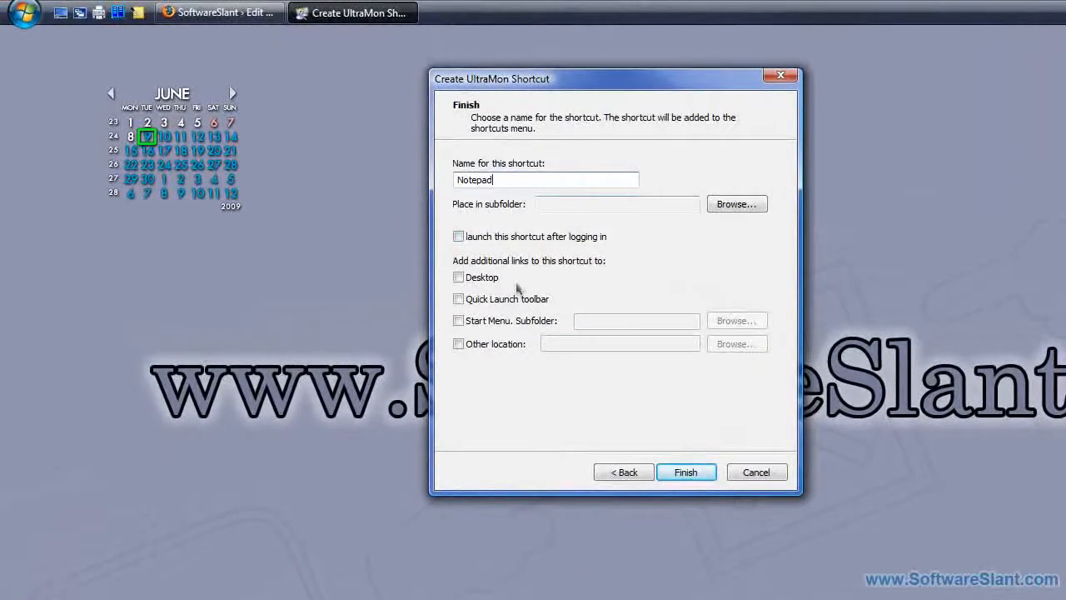
click(686, 471)
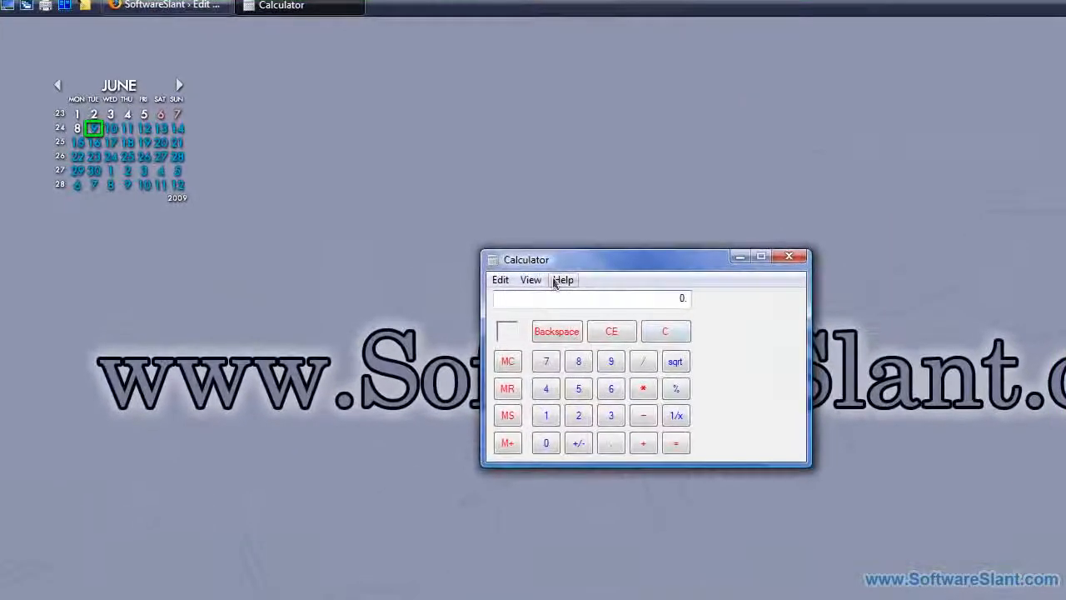
Step: Try the Calculator window opened by the new shortcut before closing it
click(530, 280)
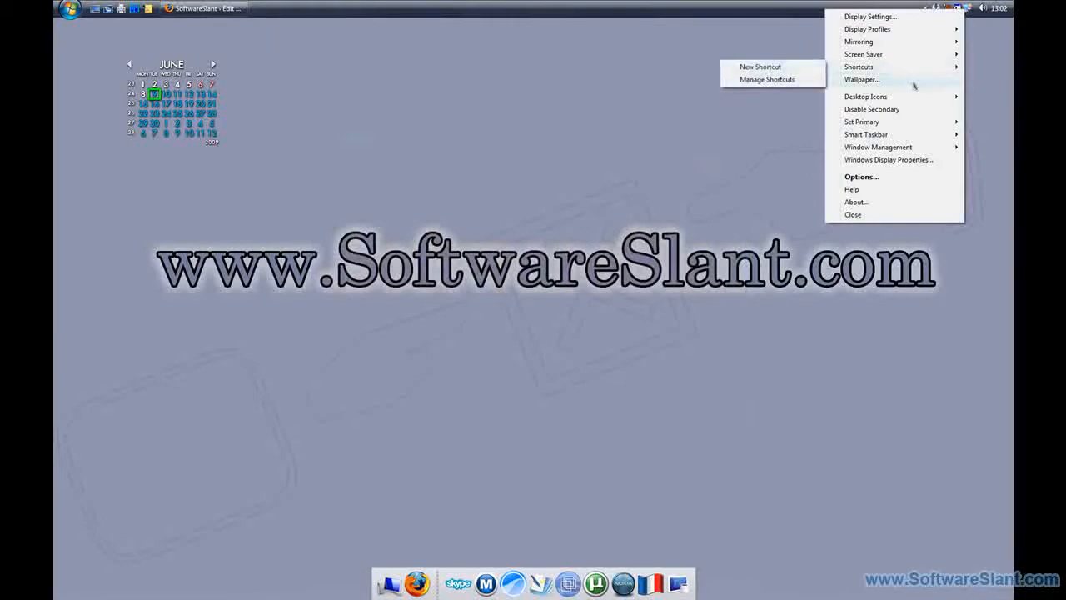
Step: Pick a different wallpaper profile in the UltraMon Desktop dialog and confirm it
click(861, 80)
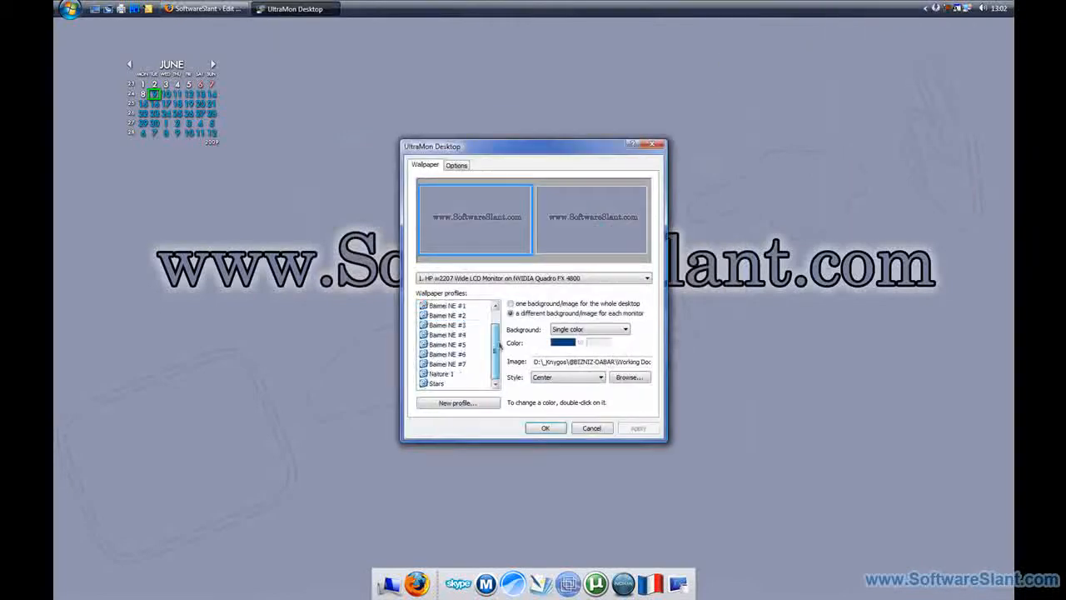
click(456, 315)
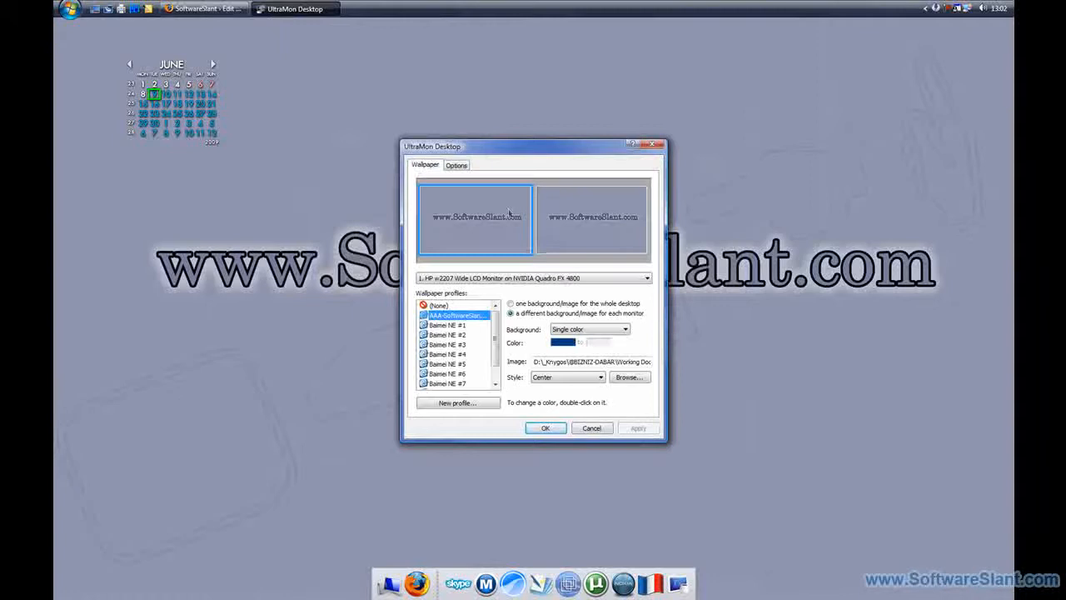
click(546, 427)
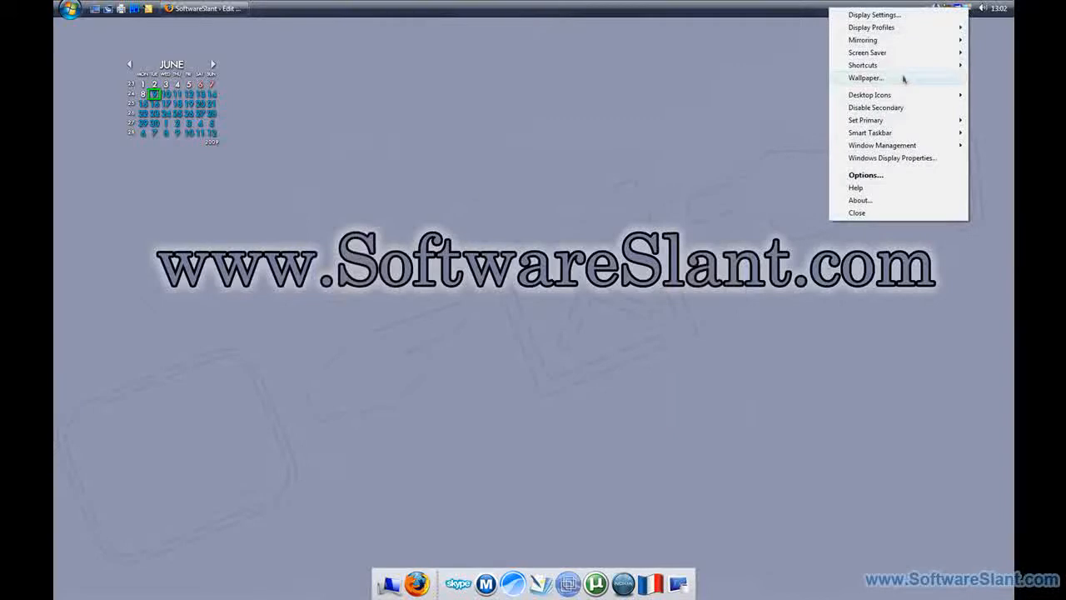
Step: Reopen the Wallpaper window, confirm the chosen profile and return to the tray menu
click(866, 79)
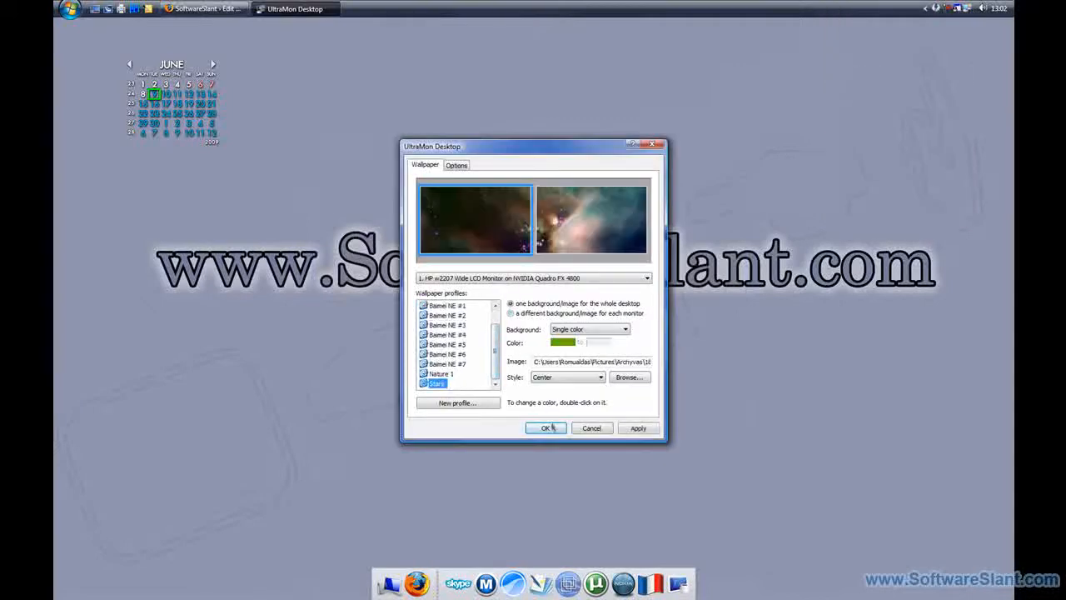
click(546, 427)
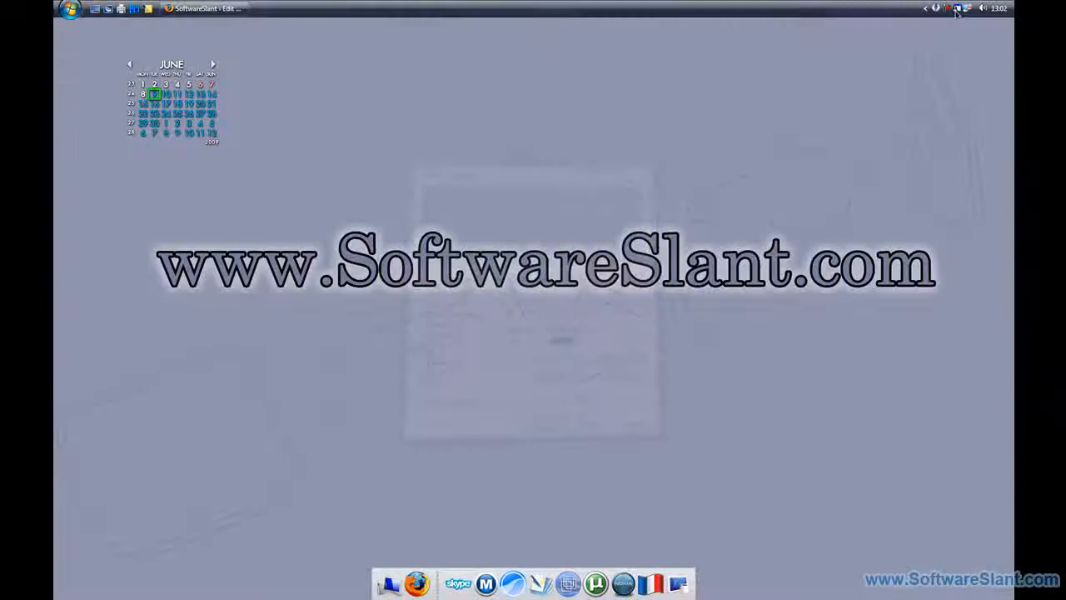
click(958, 8)
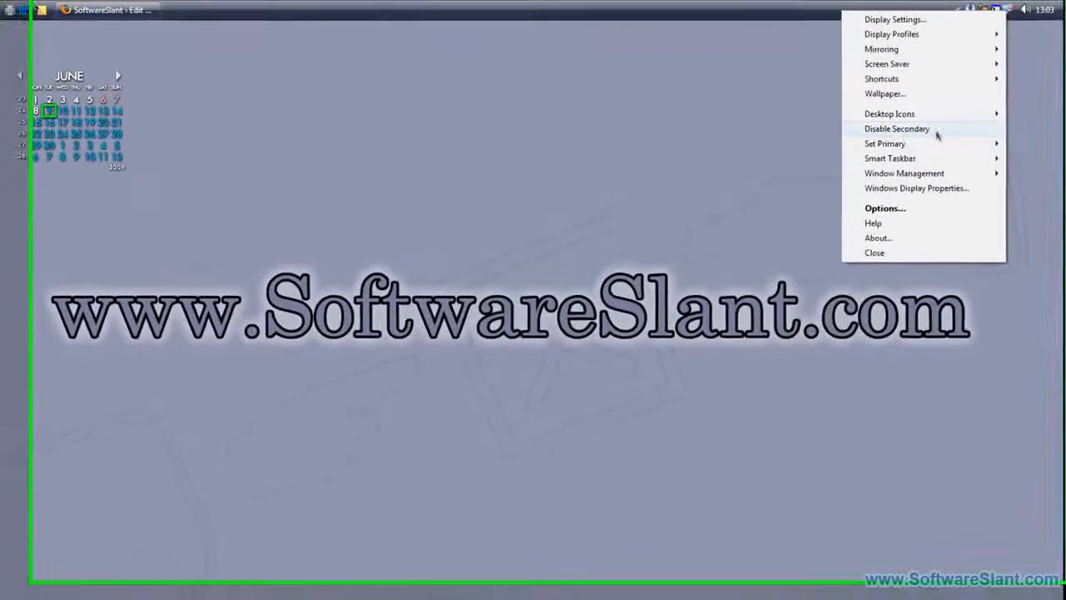
mouse_move(885, 143)
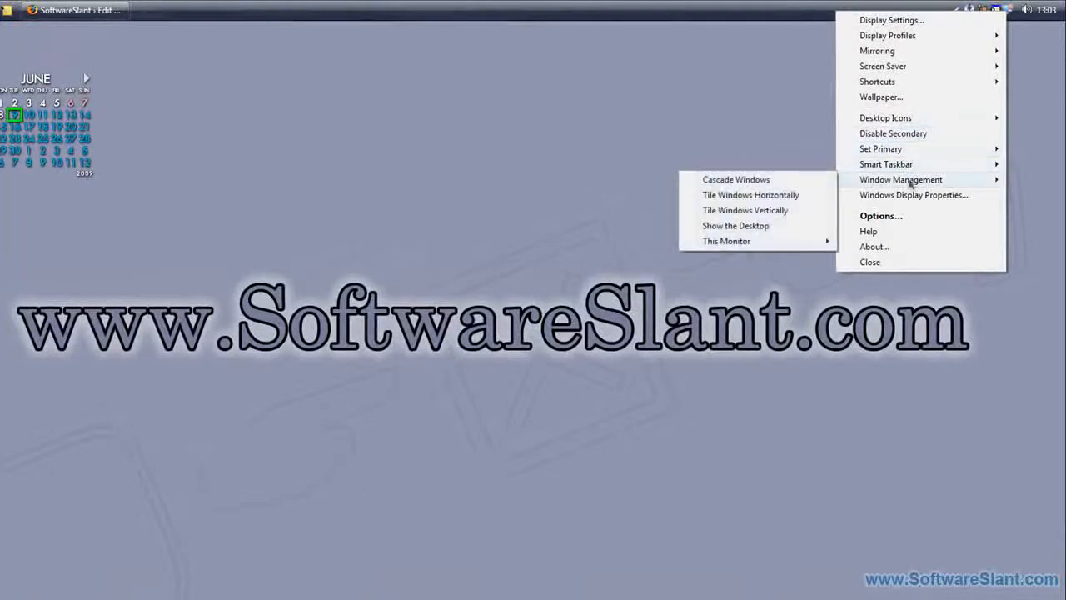
mouse_move(913, 193)
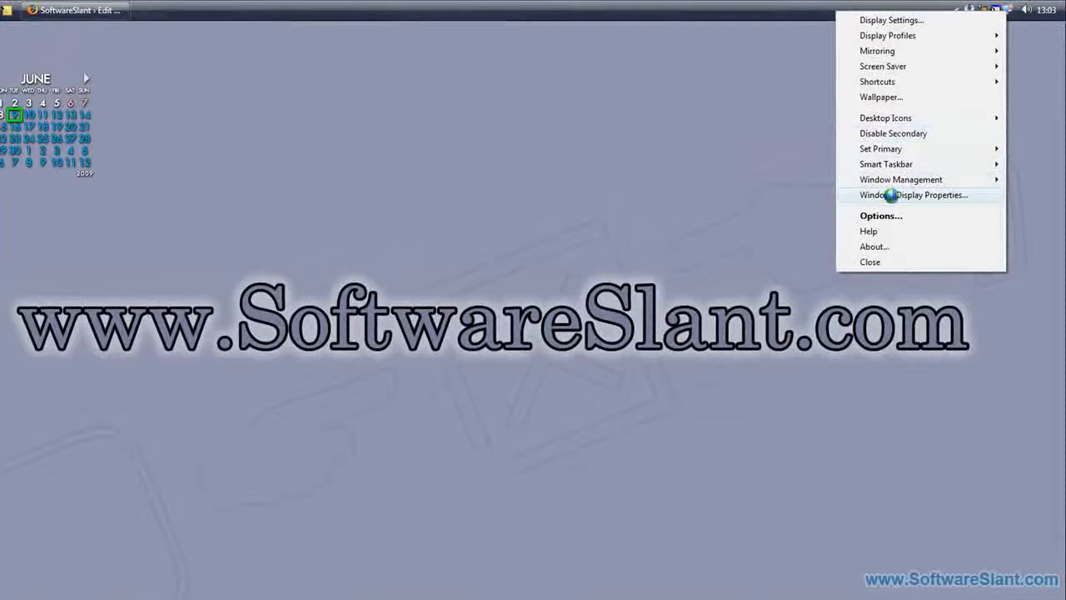
Step: Open UltraMon's Options window on the General window-management settings
click(880, 215)
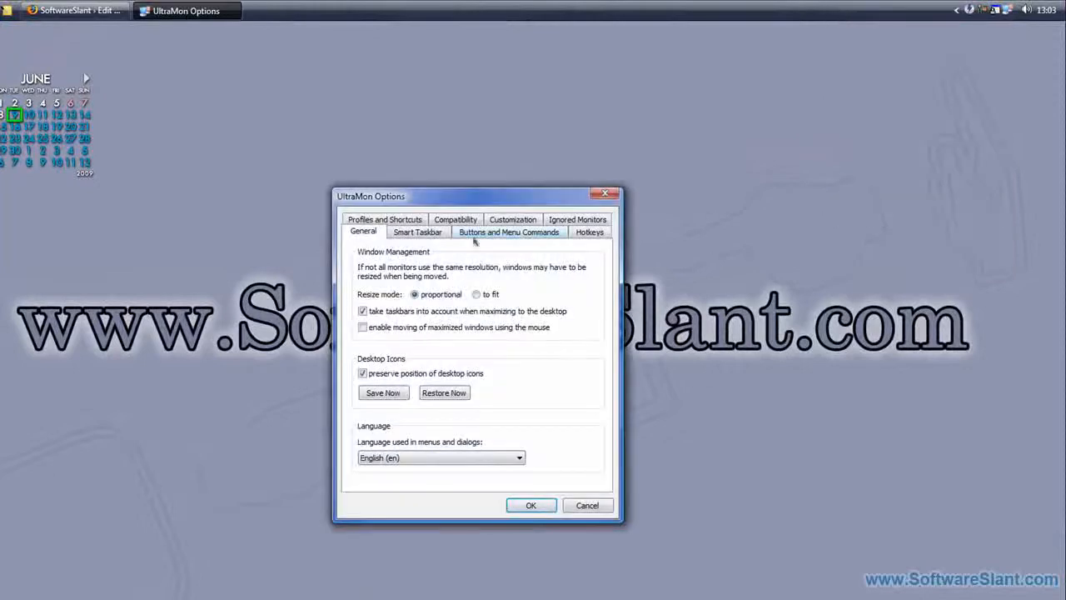
Step: Browse the Buttons and Menu Commands page, then the Hotkeys page of Options
click(510, 232)
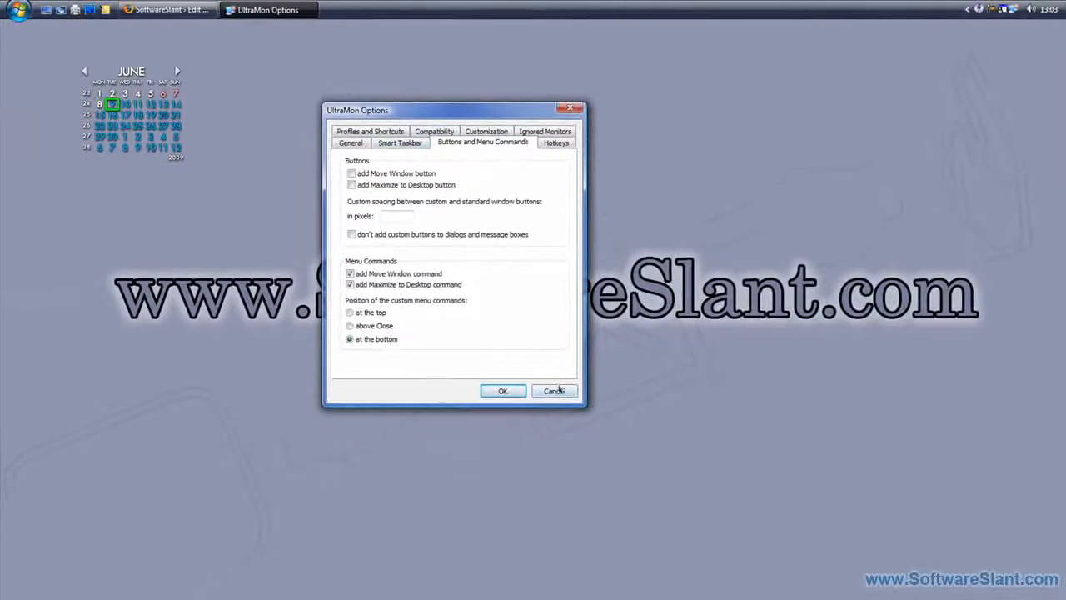
click(556, 141)
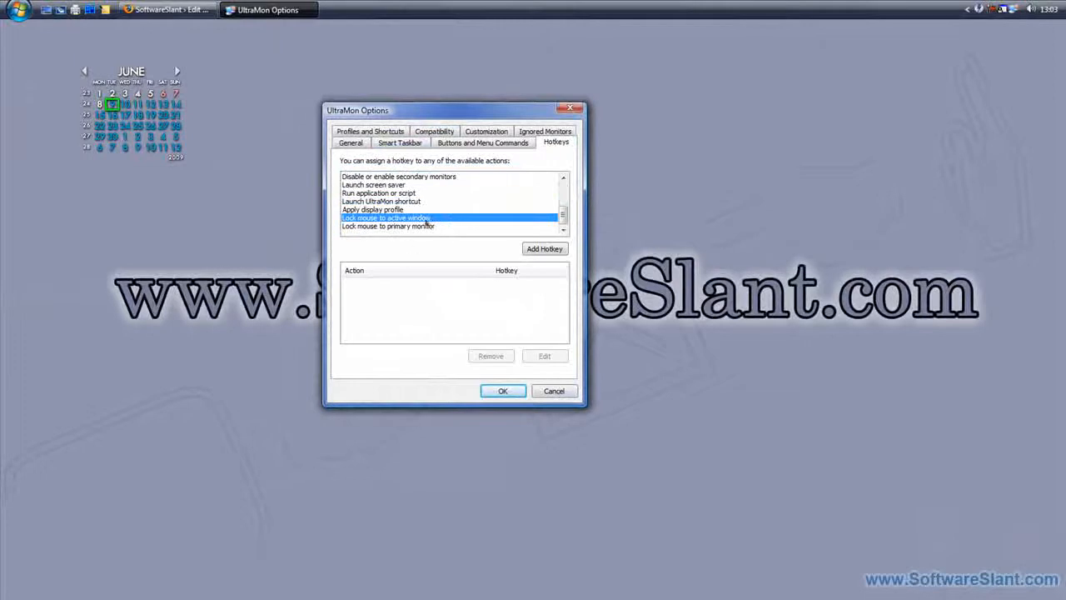
Step: Assign a Ctrl+Shift+Alt hotkey to Lock mouse to active window and save Options
click(388, 227)
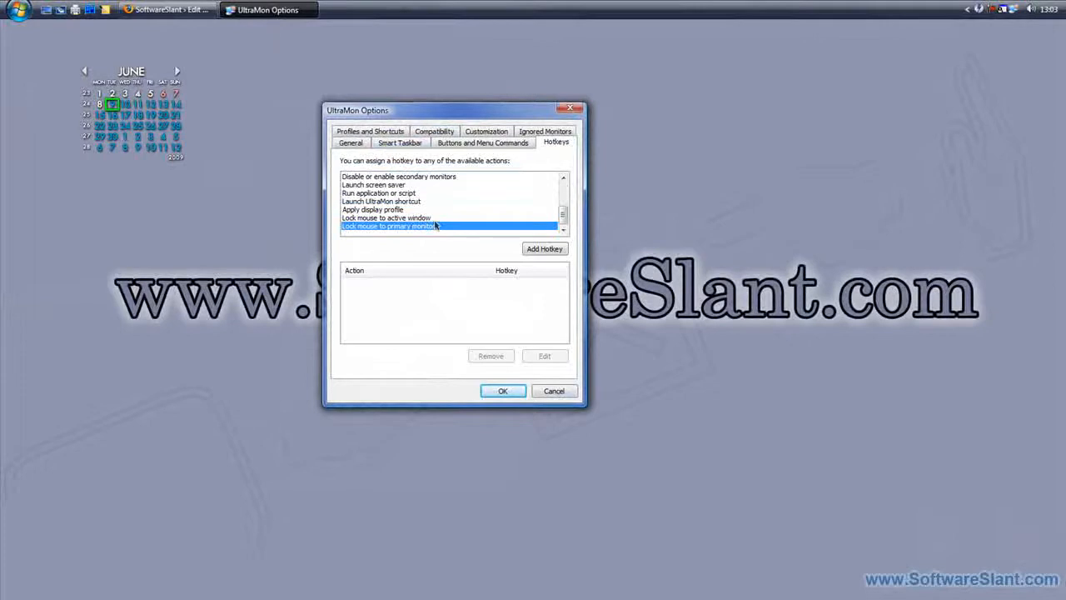
click(386, 216)
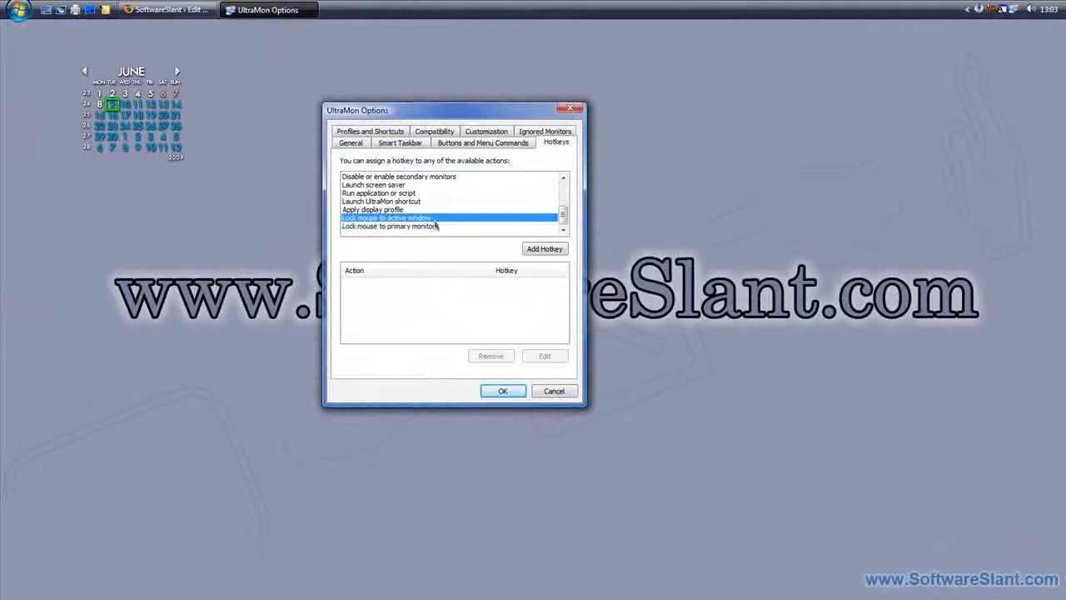
click(545, 248)
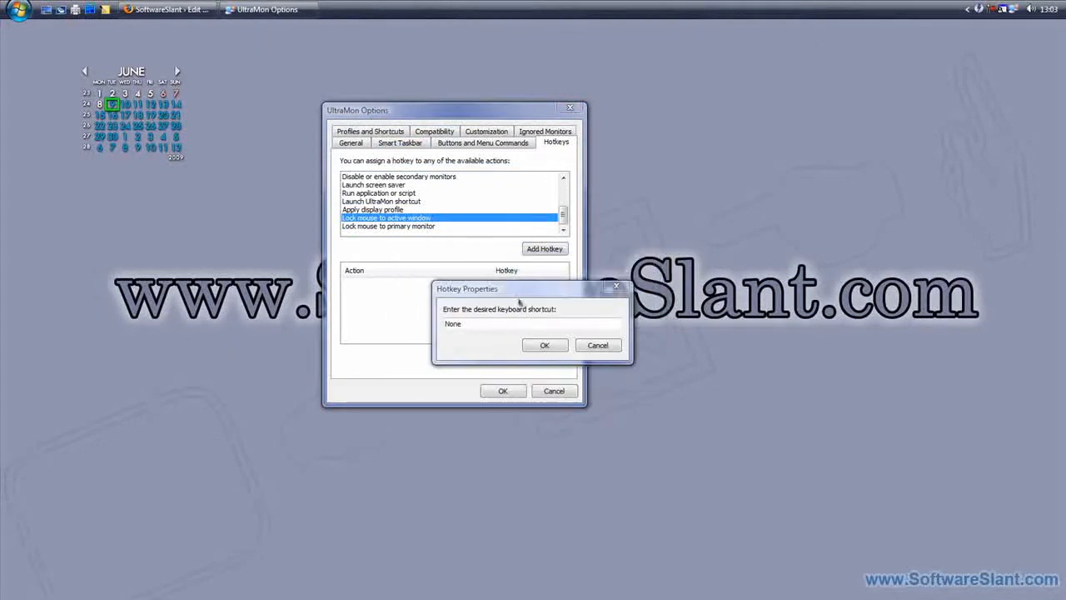
key(ctrl+shift+alt)
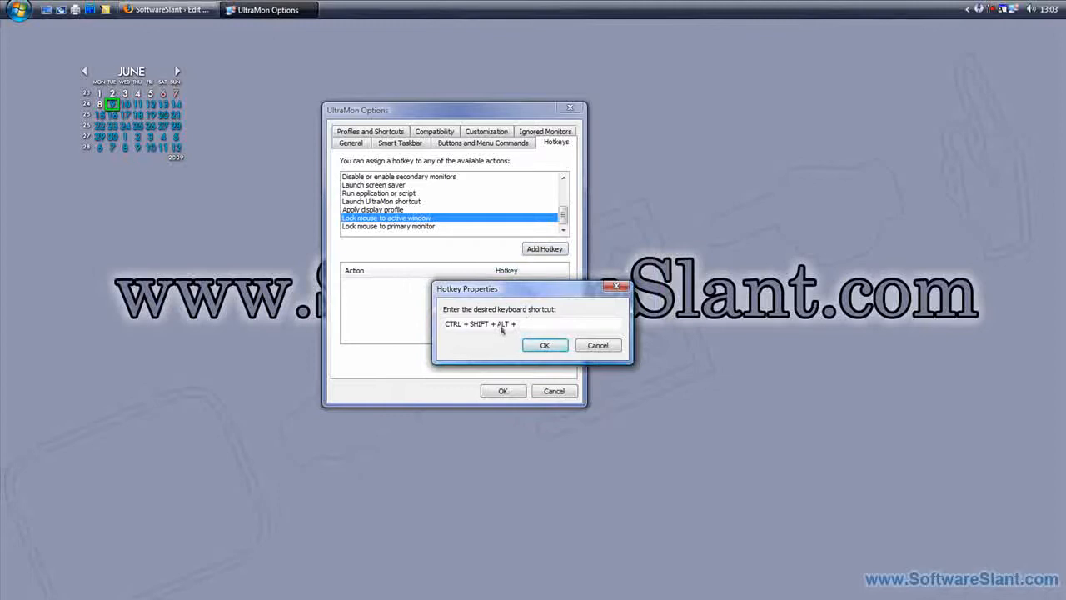
click(545, 345)
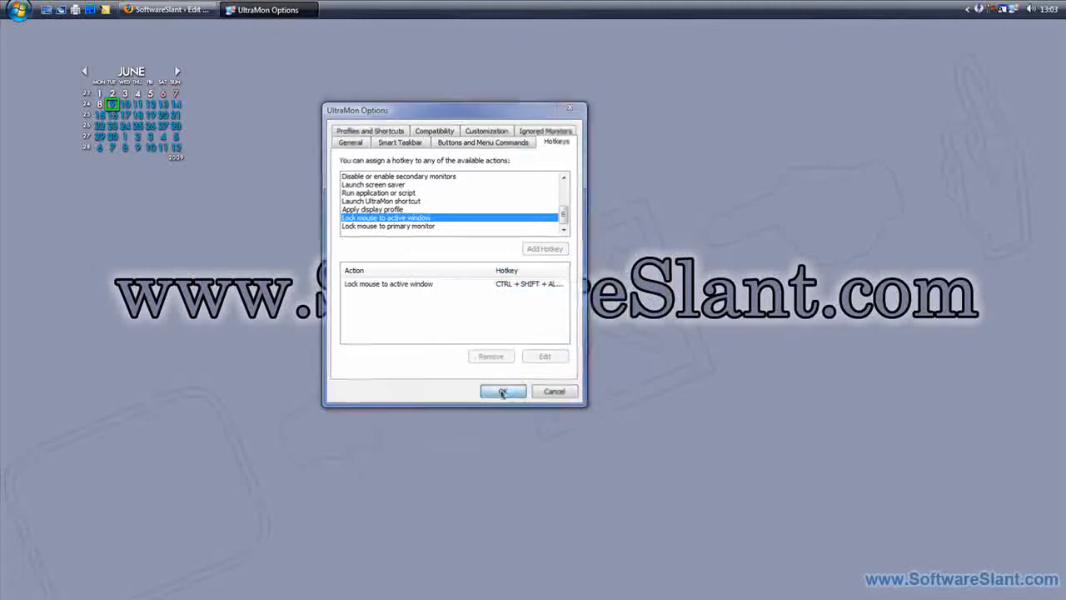
click(503, 391)
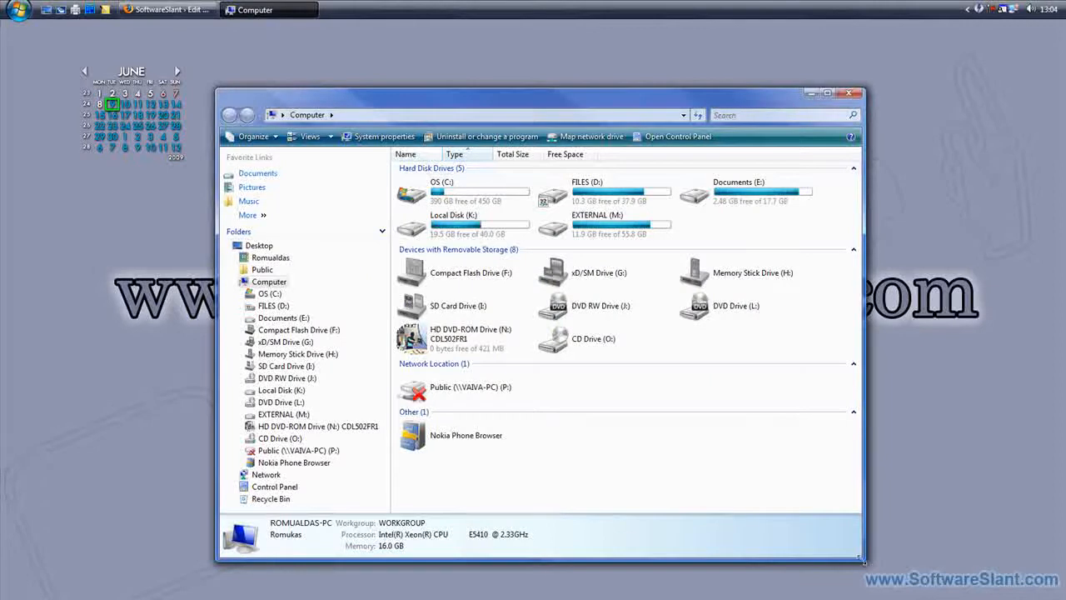
Step: Narrow the Computer window, close it, and return to UltraMon's feature list via Start
drag(865, 563, 753, 546)
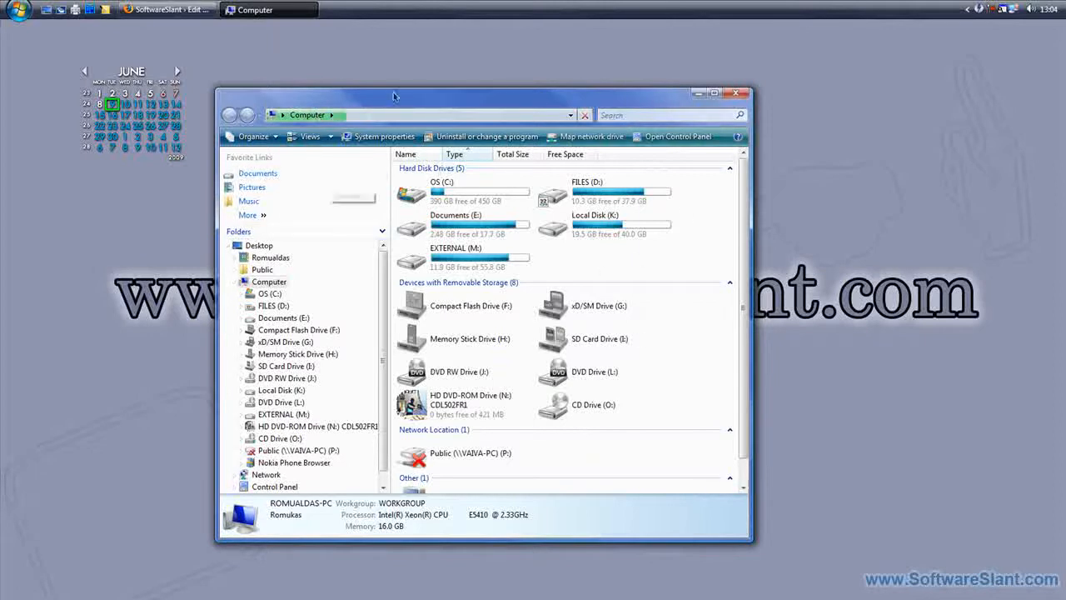
click(736, 93)
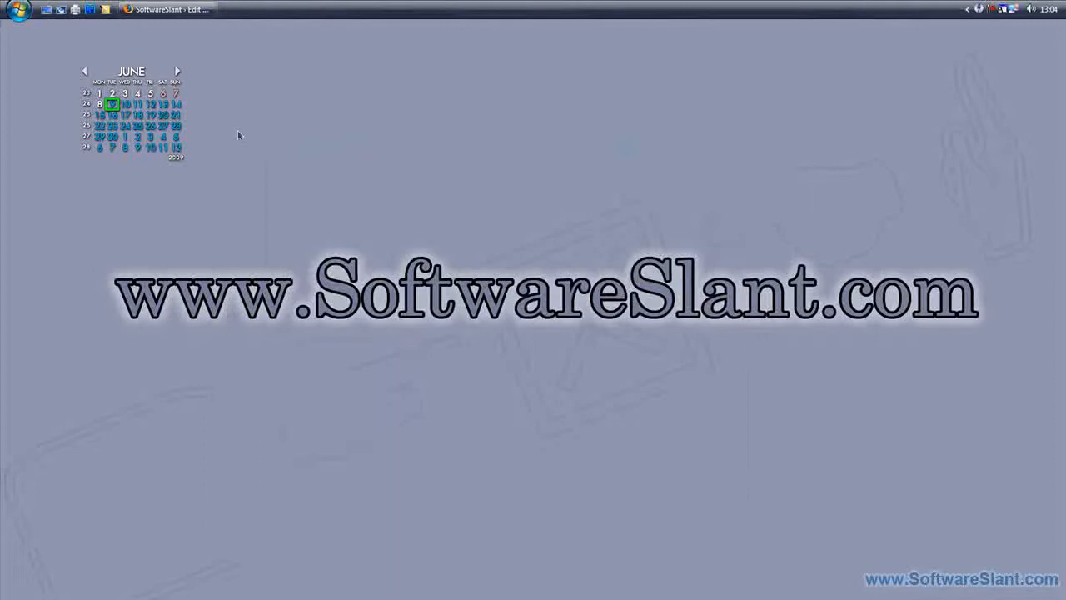
click(17, 10)
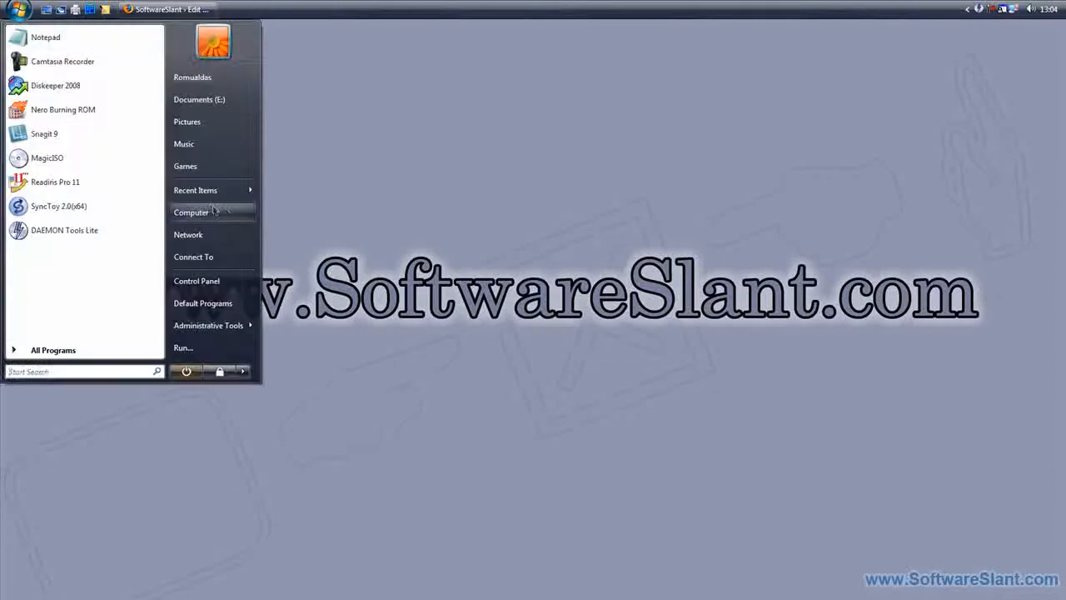
click(190, 211)
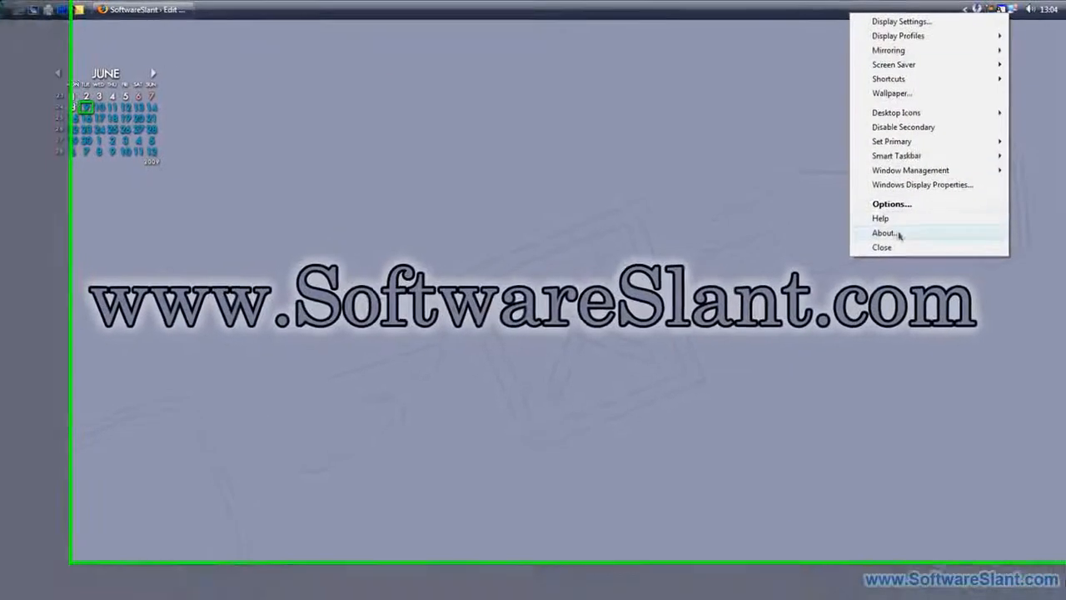
click(893, 203)
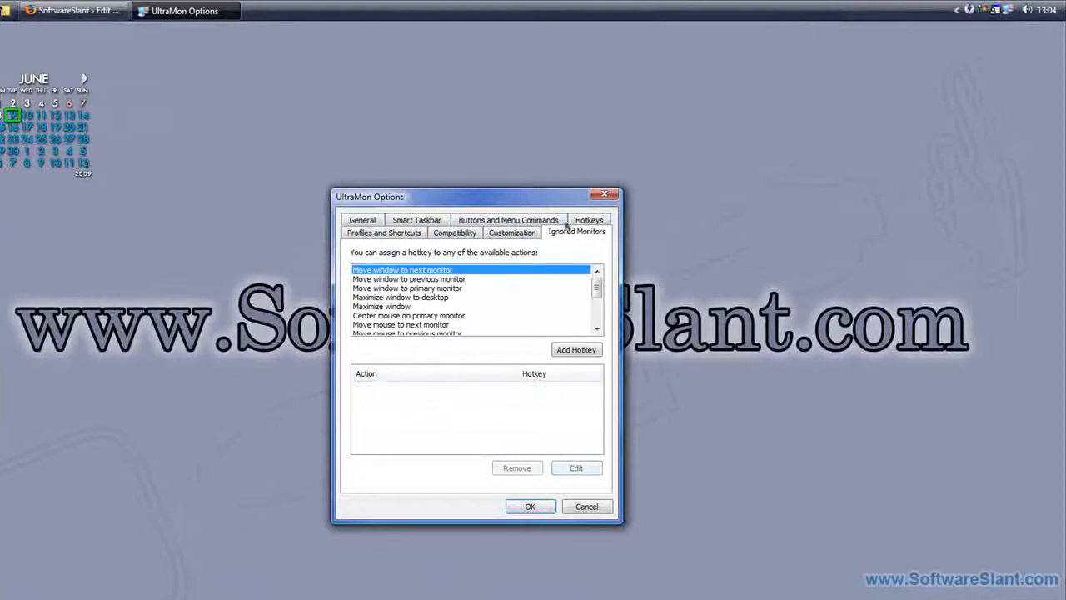
click(453, 232)
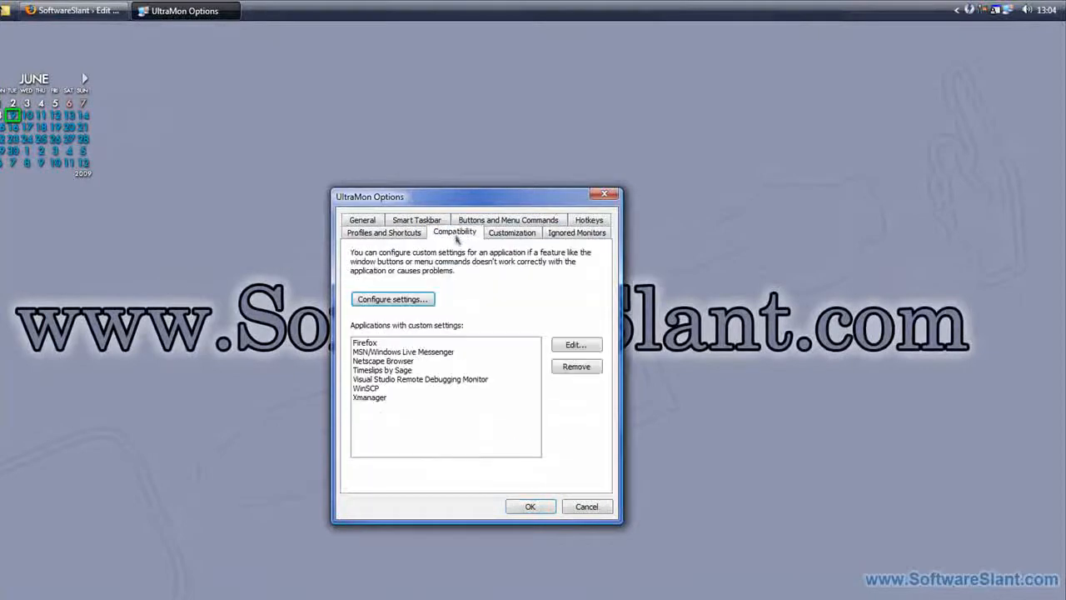
click(363, 232)
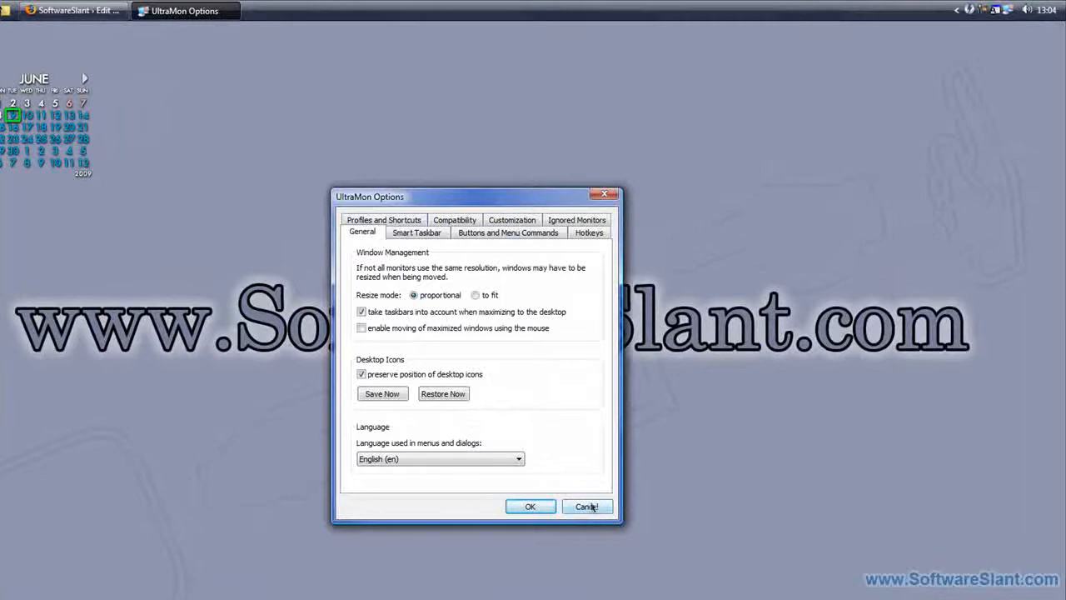
click(586, 507)
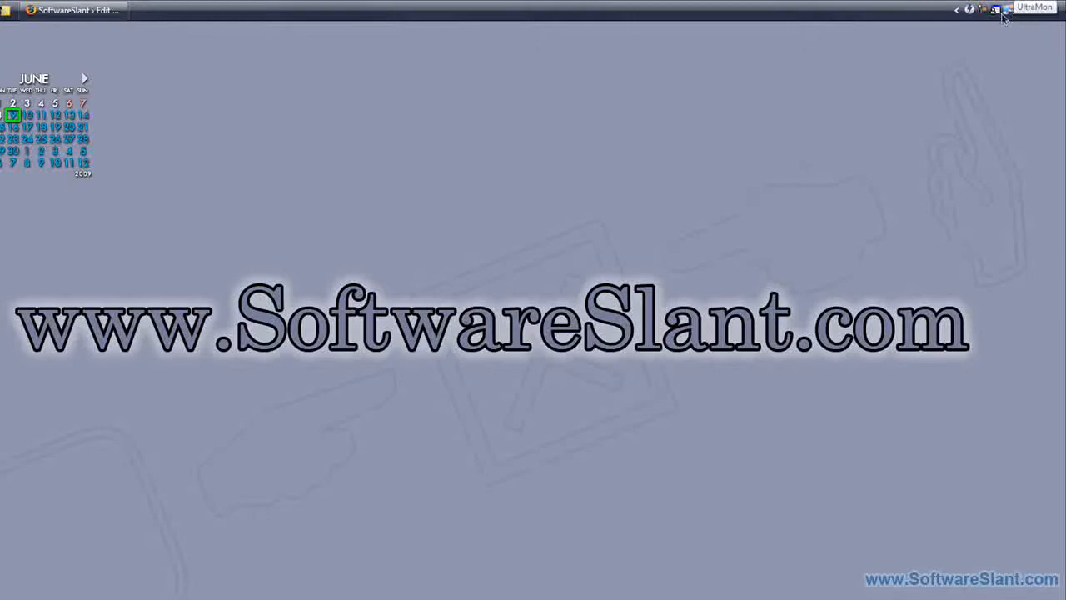
mouse_move(868, 127)
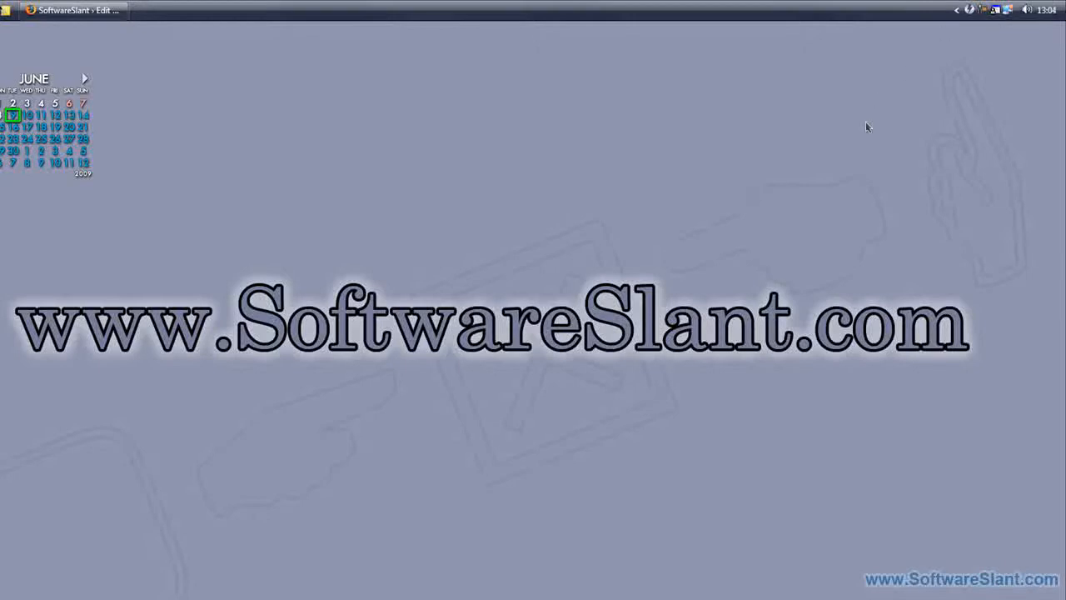